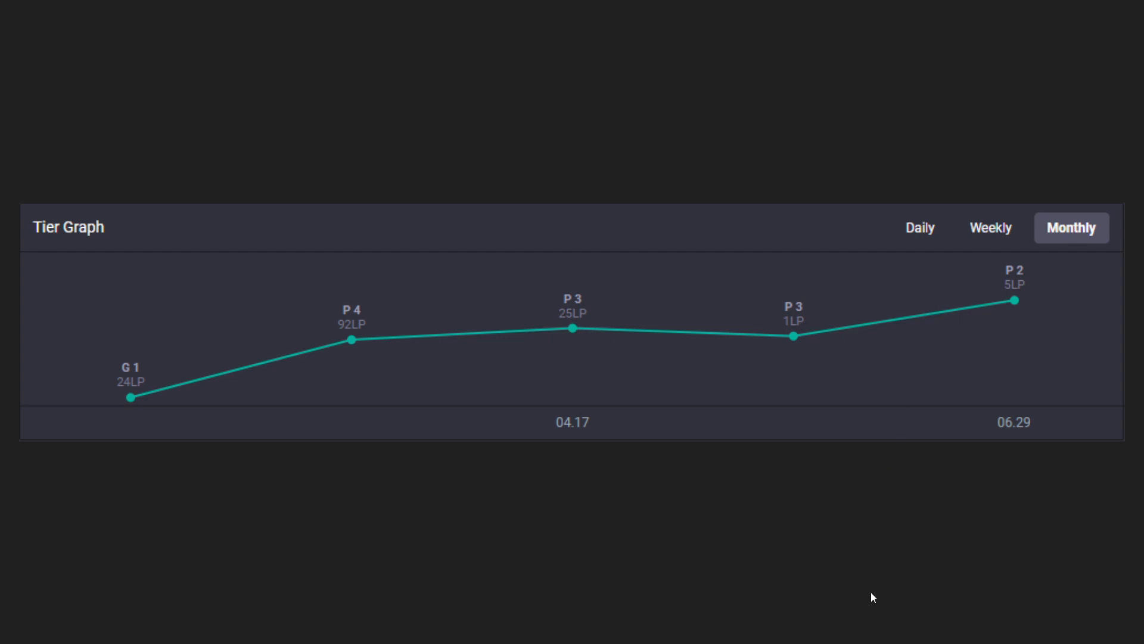
{"action": "mouse_move", "coordinate": [672, 565]}
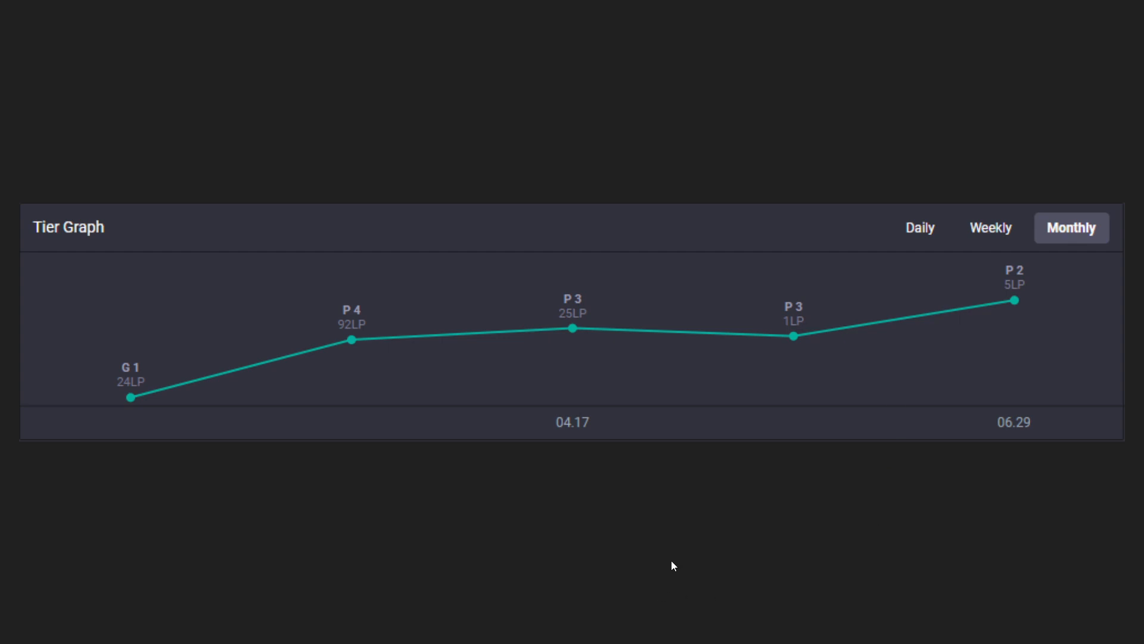
{"action": "mouse_move", "coordinate": [248, 400]}
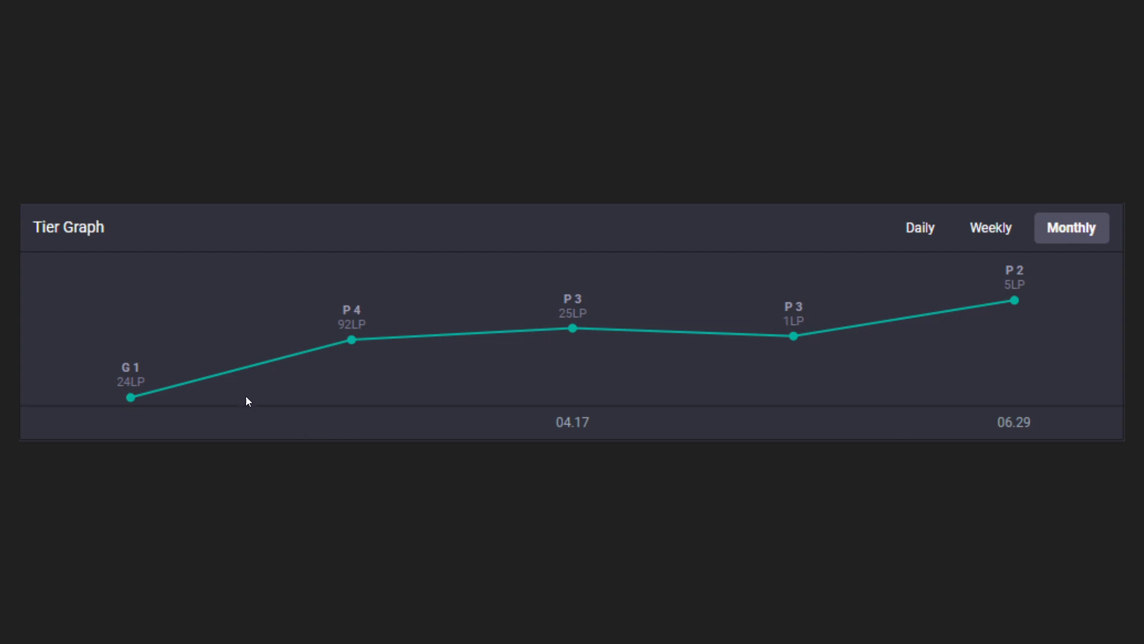
{"action": "mouse_move", "coordinate": [756, 358]}
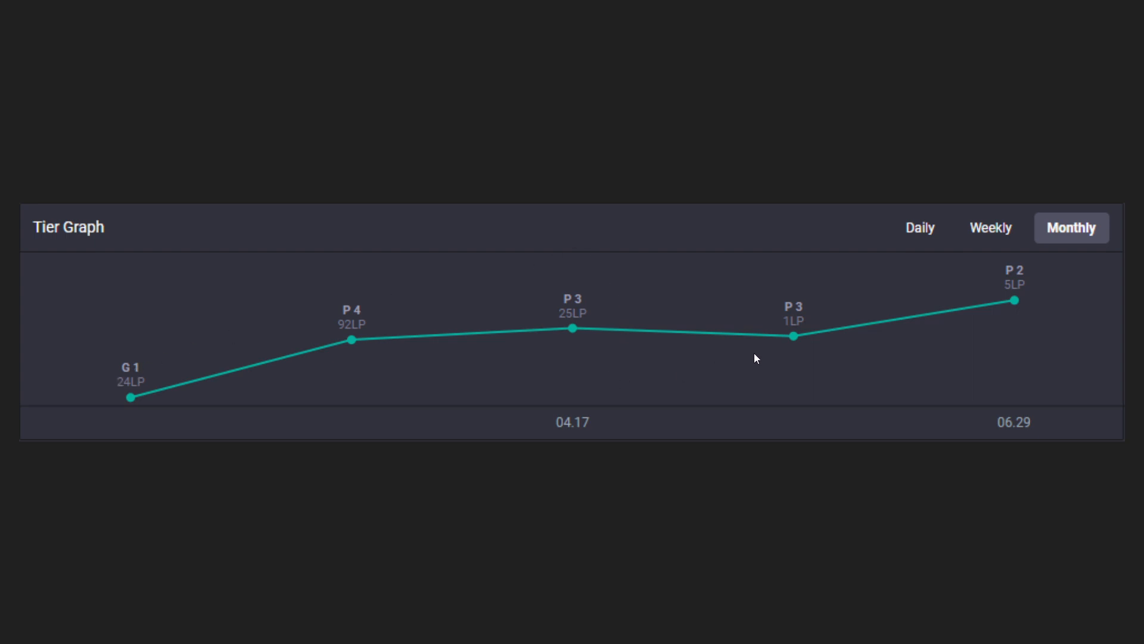
{"action": "mouse_move", "coordinate": [1029, 310]}
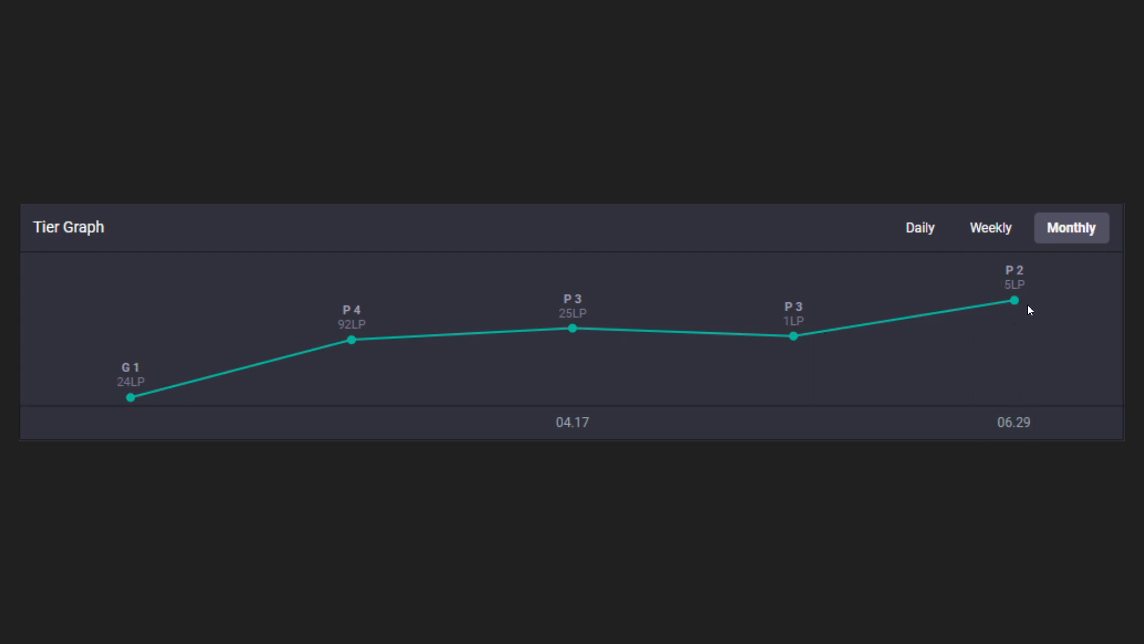
{"action": "mouse_move", "coordinate": [1030, 362]}
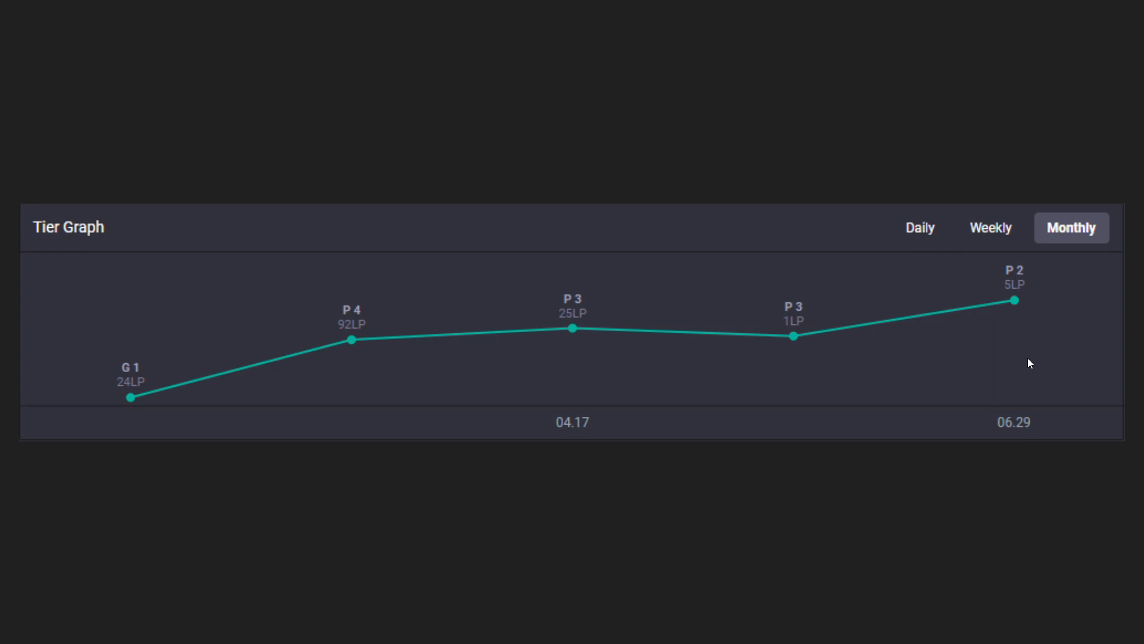
{"action": "mouse_move", "coordinate": [1047, 336]}
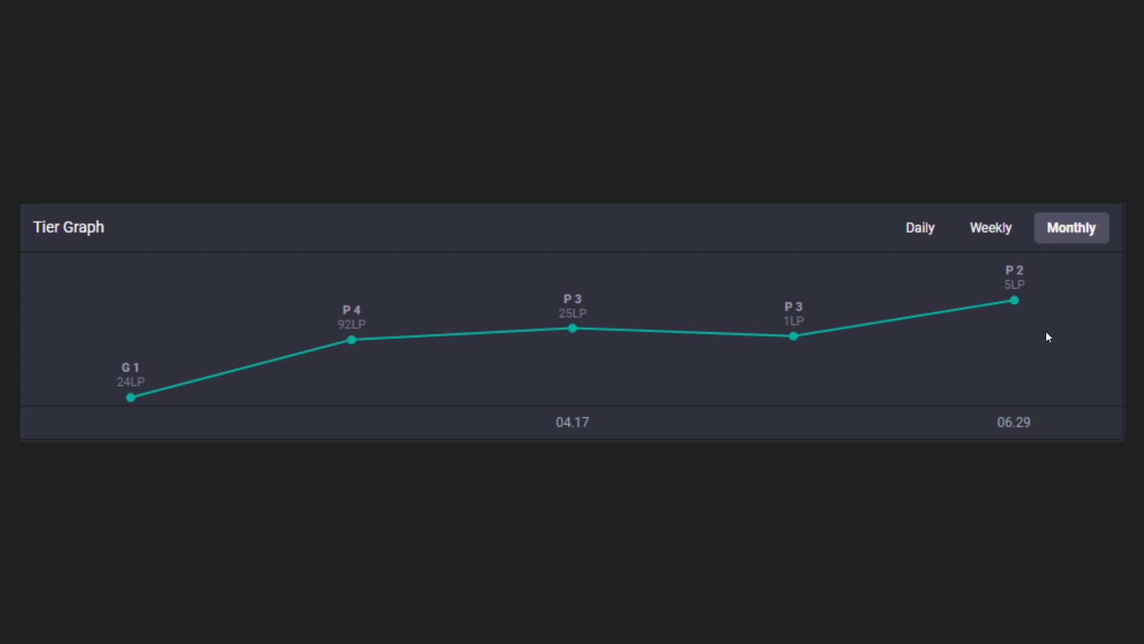
{"action": "mouse_move", "coordinate": [1021, 306]}
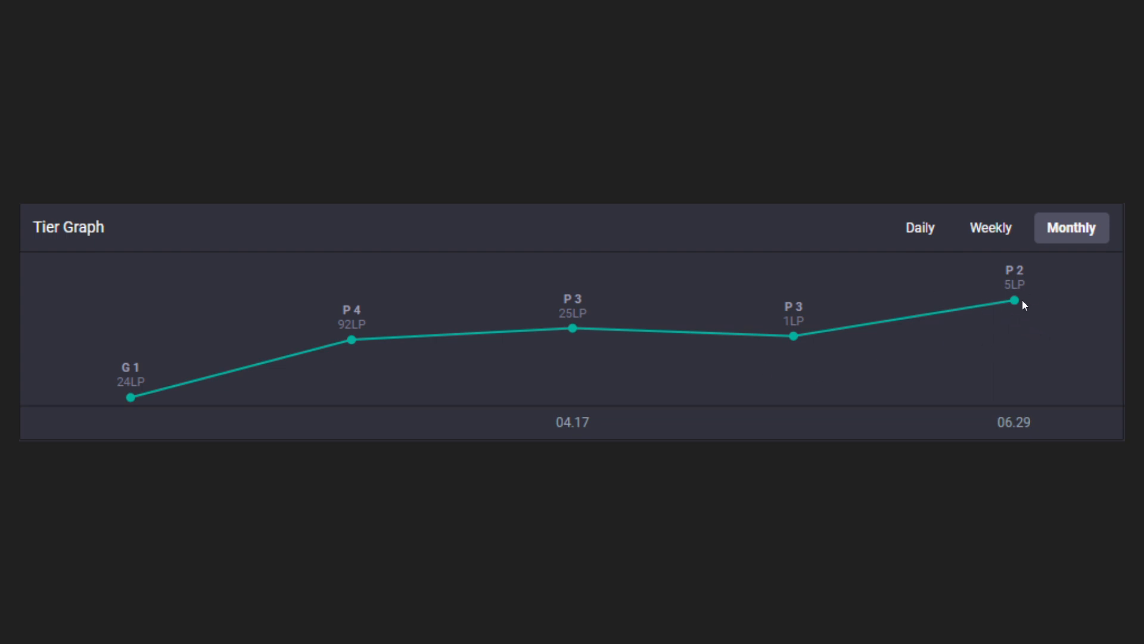
{"action": "mouse_move", "coordinate": [806, 347]}
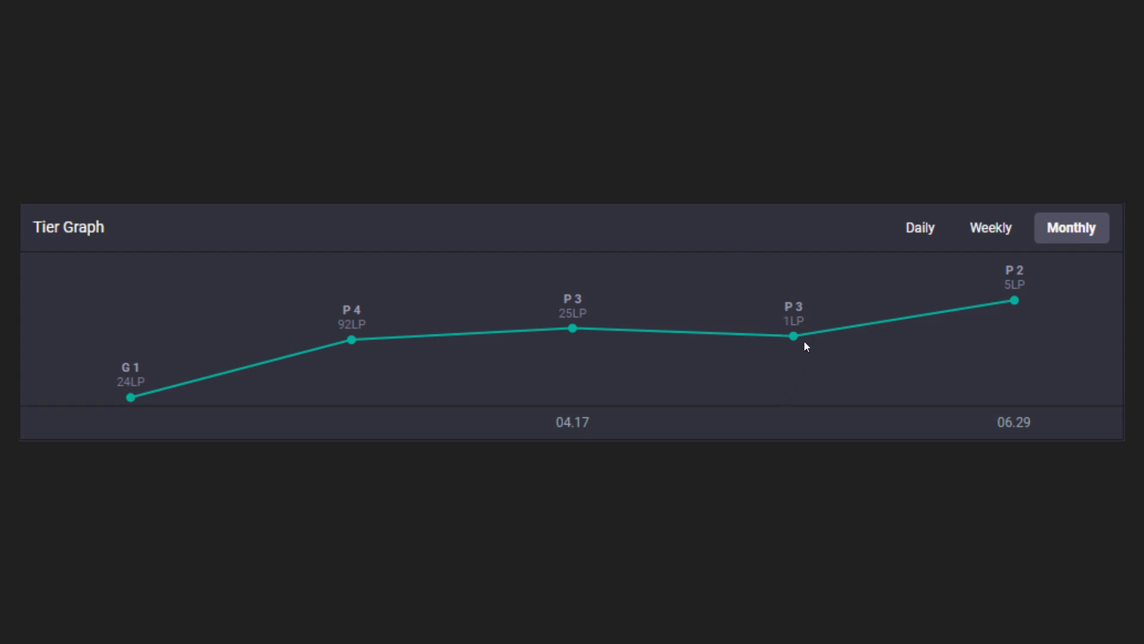
{"action": "mouse_move", "coordinate": [781, 339]}
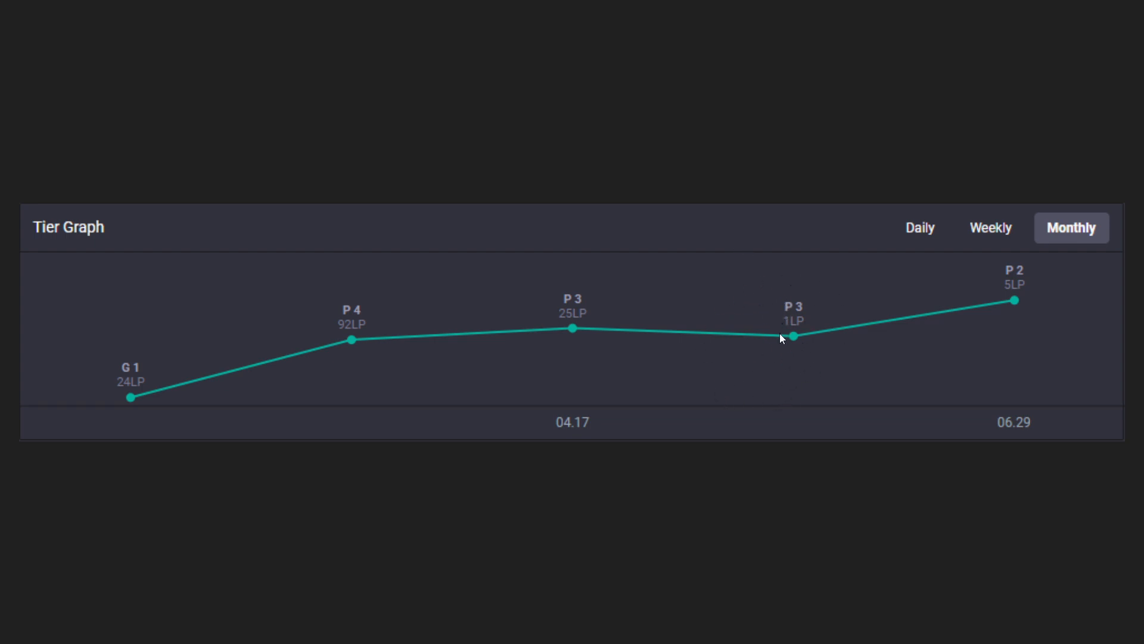
{"action": "mouse_move", "coordinate": [550, 331]}
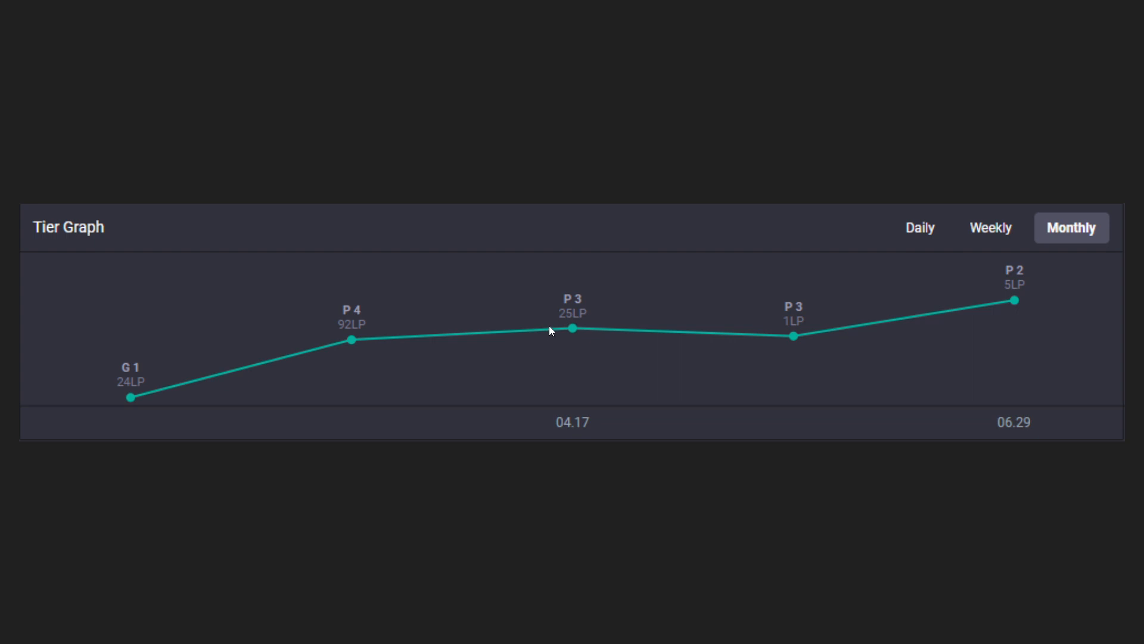
{"action": "mouse_move", "coordinate": [572, 329]}
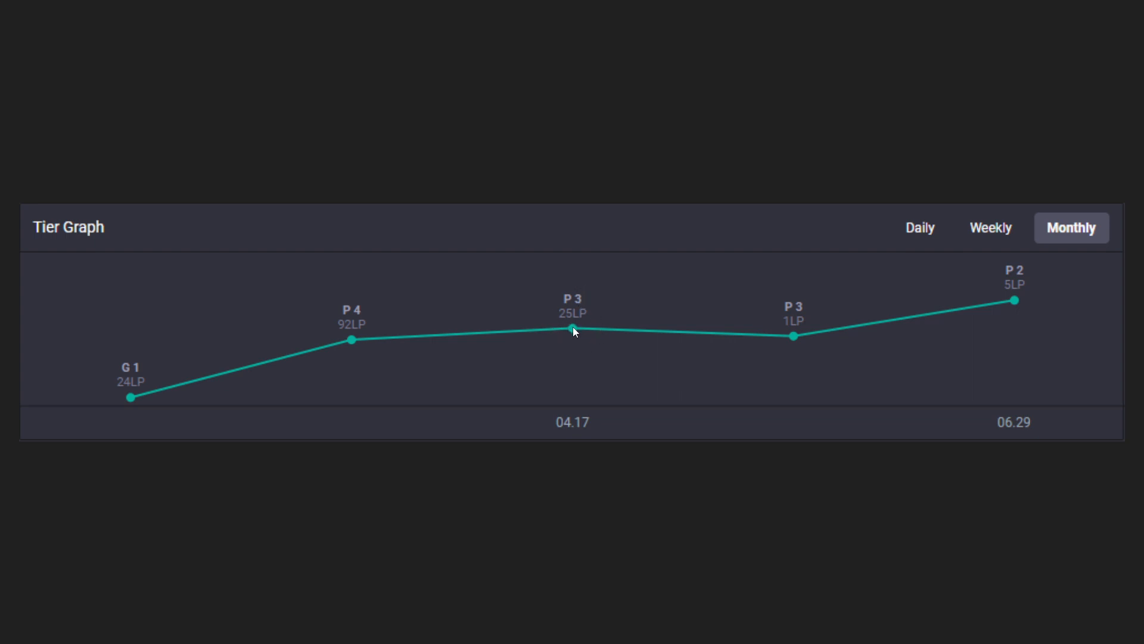
{"action": "mouse_move", "coordinate": [324, 370]}
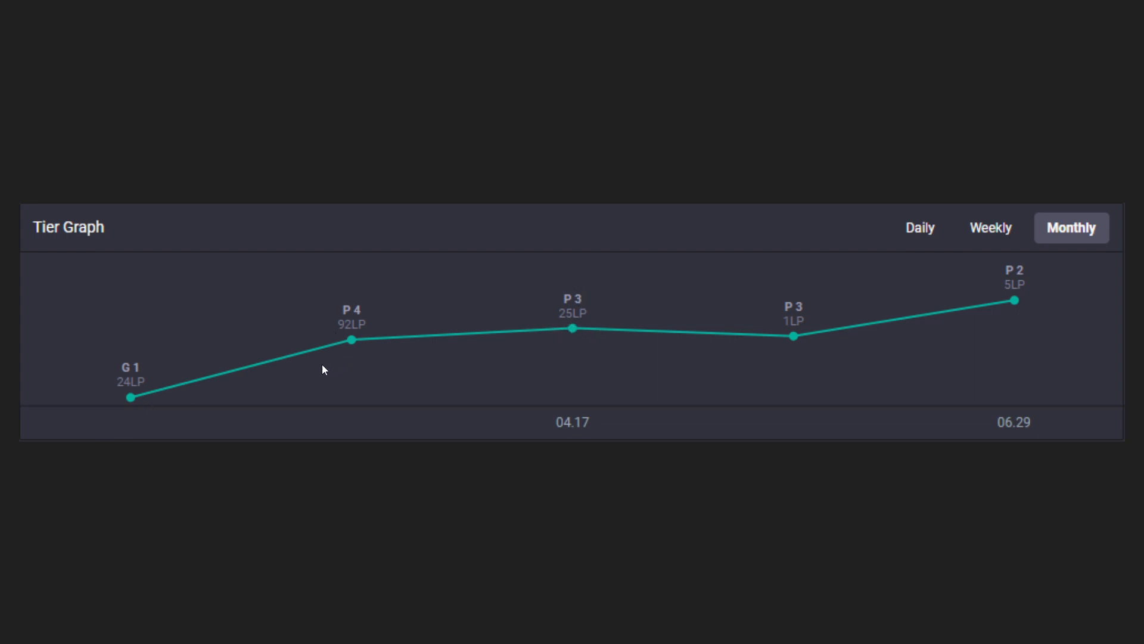
{"action": "mouse_move", "coordinate": [131, 405]}
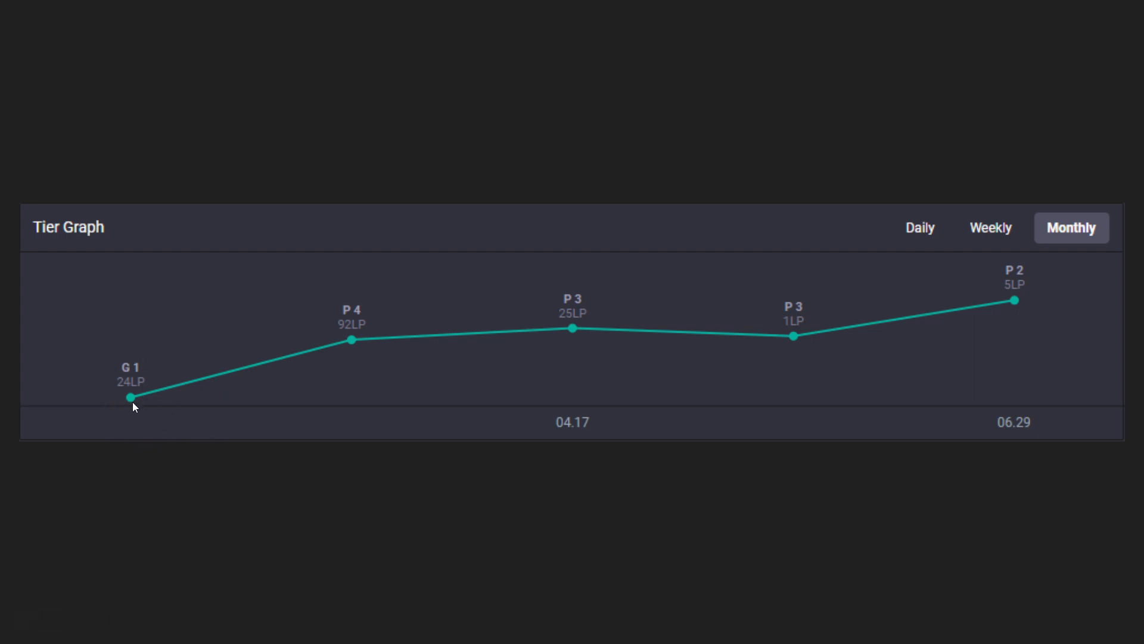
{"action": "mouse_move", "coordinate": [191, 348]}
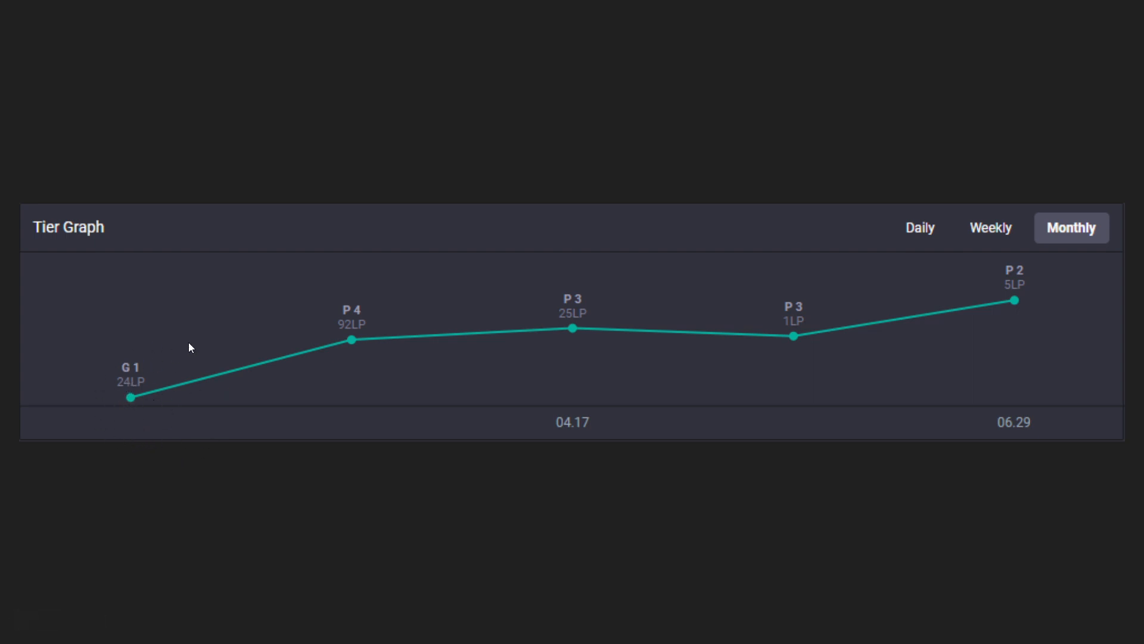
{"action": "mouse_move", "coordinate": [393, 315]}
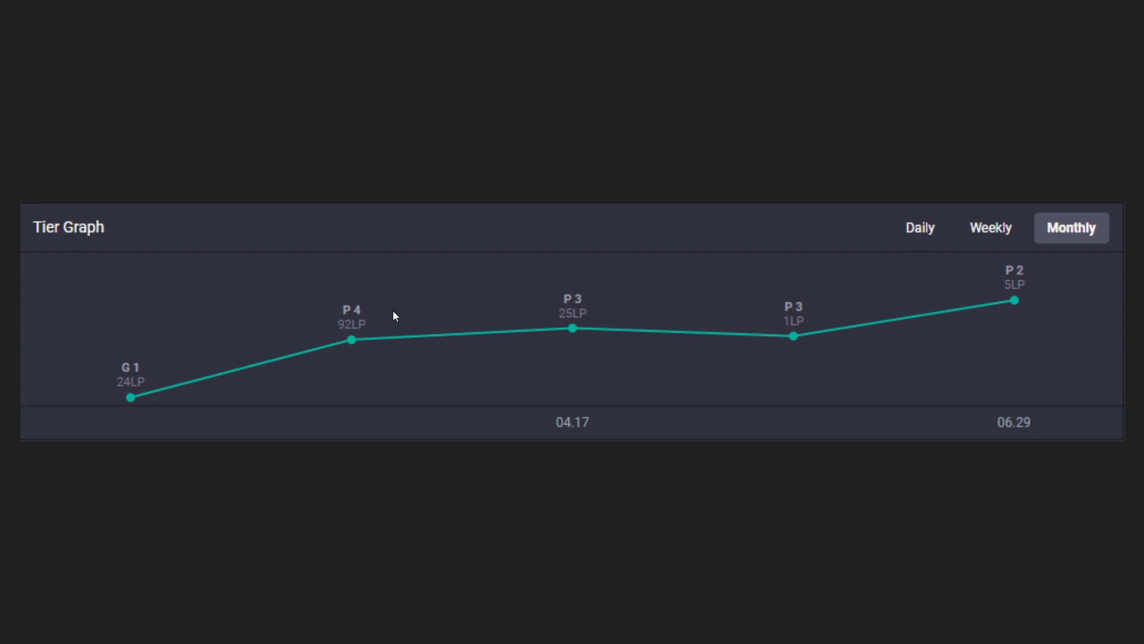
{"action": "mouse_move", "coordinate": [653, 401]}
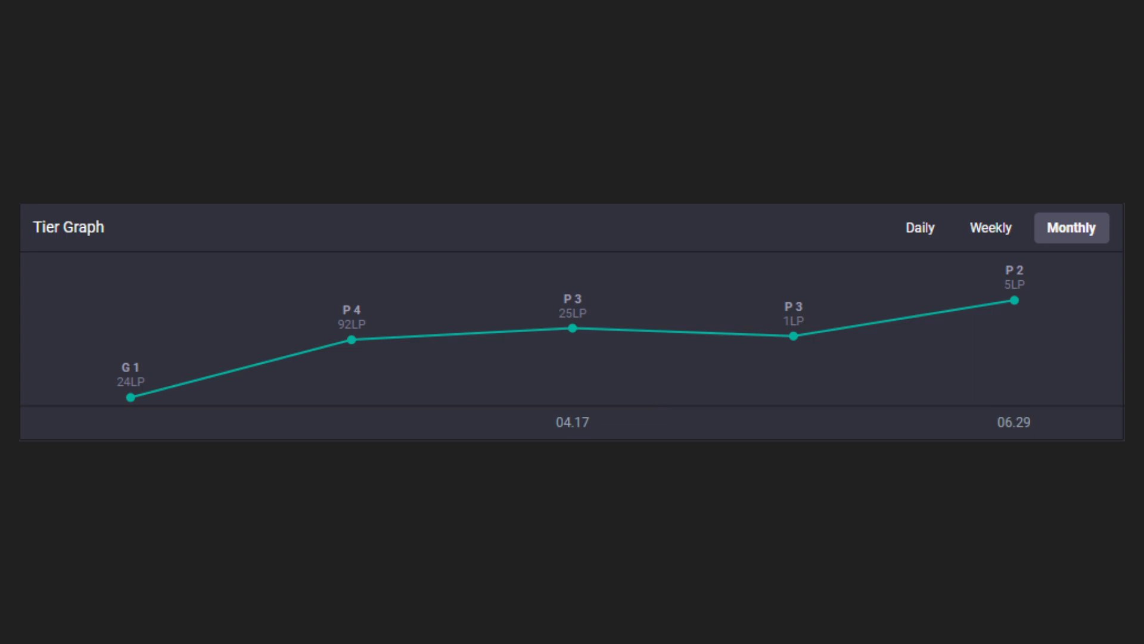
{"action": "mouse_move", "coordinate": [431, 340]}
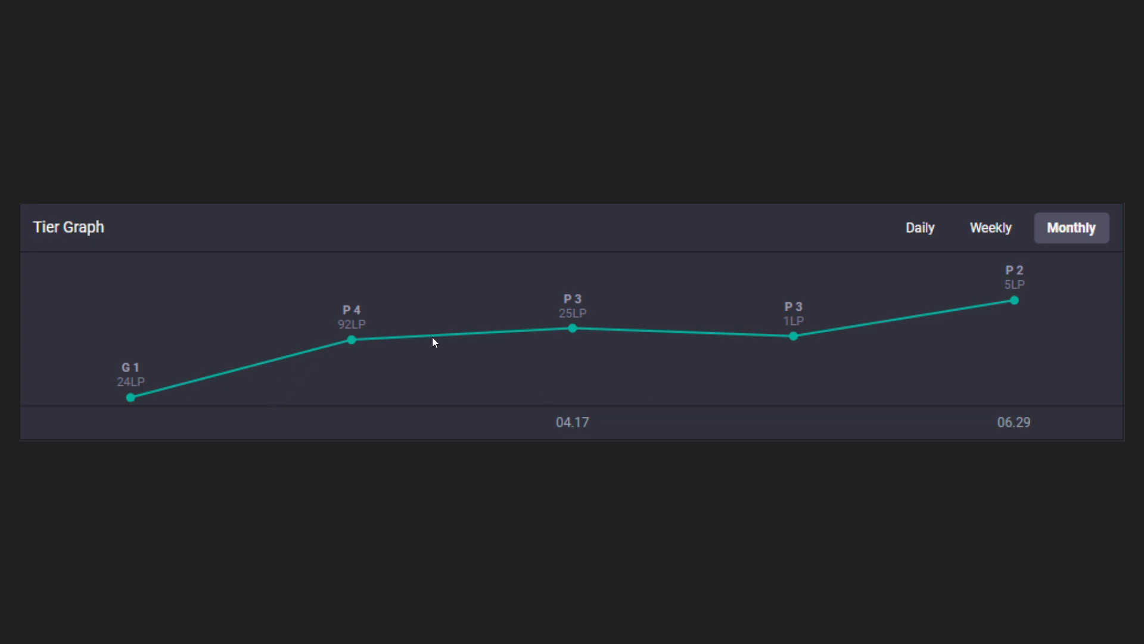
{"action": "mouse_move", "coordinate": [739, 341]}
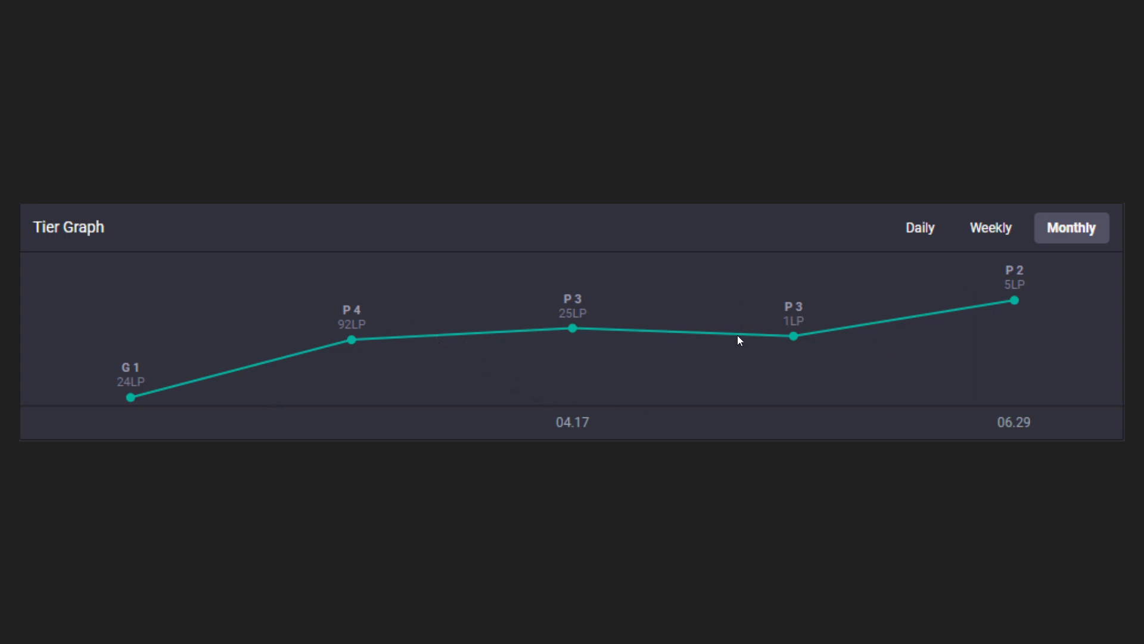
{"action": "mouse_move", "coordinate": [820, 391]}
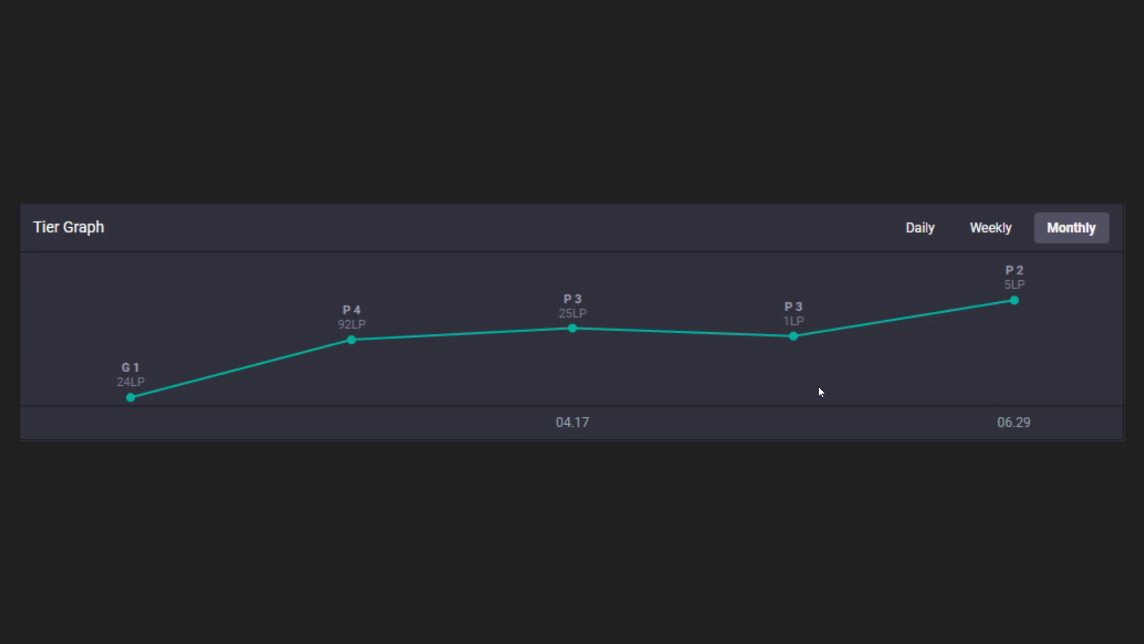
{"action": "mouse_move", "coordinate": [801, 411]}
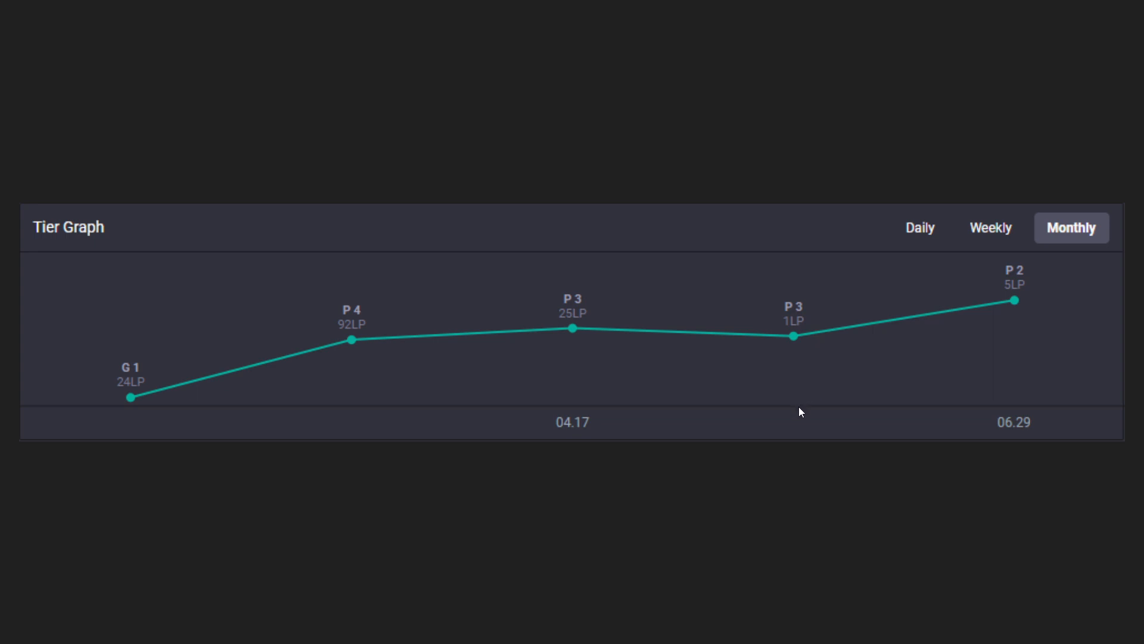
{"action": "mouse_move", "coordinate": [788, 456]}
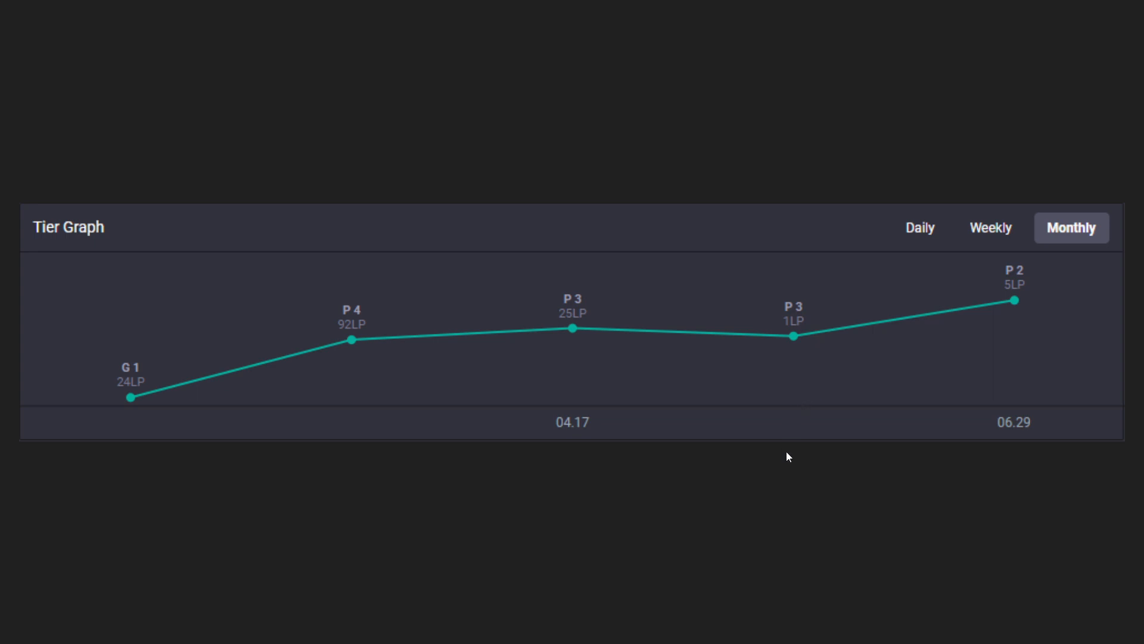
- Flip between the weekly and monthly Tier Graph slides to compare the two charts before the final slide
{"action": "left_click", "coordinate": [989, 228]}
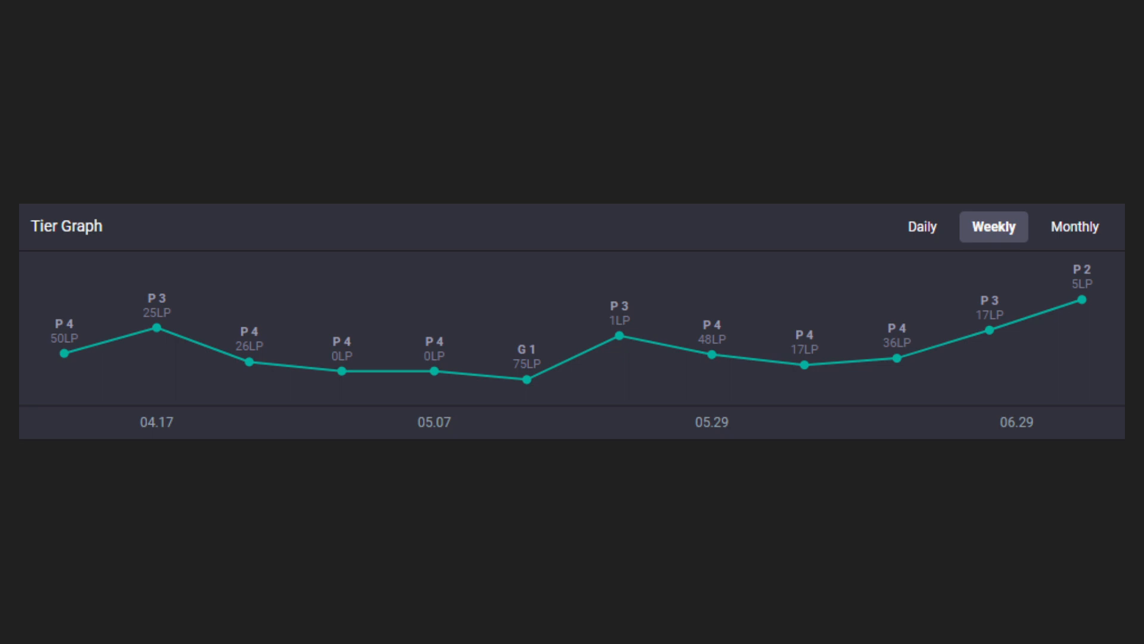
{"action": "mouse_move", "coordinate": [787, 455]}
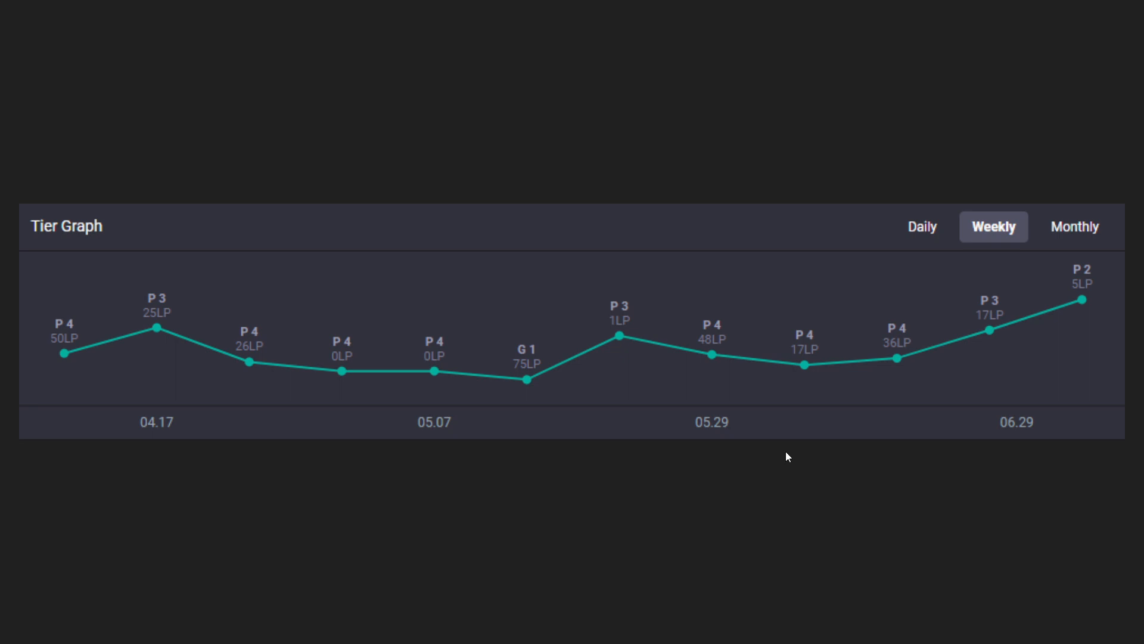
{"action": "mouse_move", "coordinate": [665, 530]}
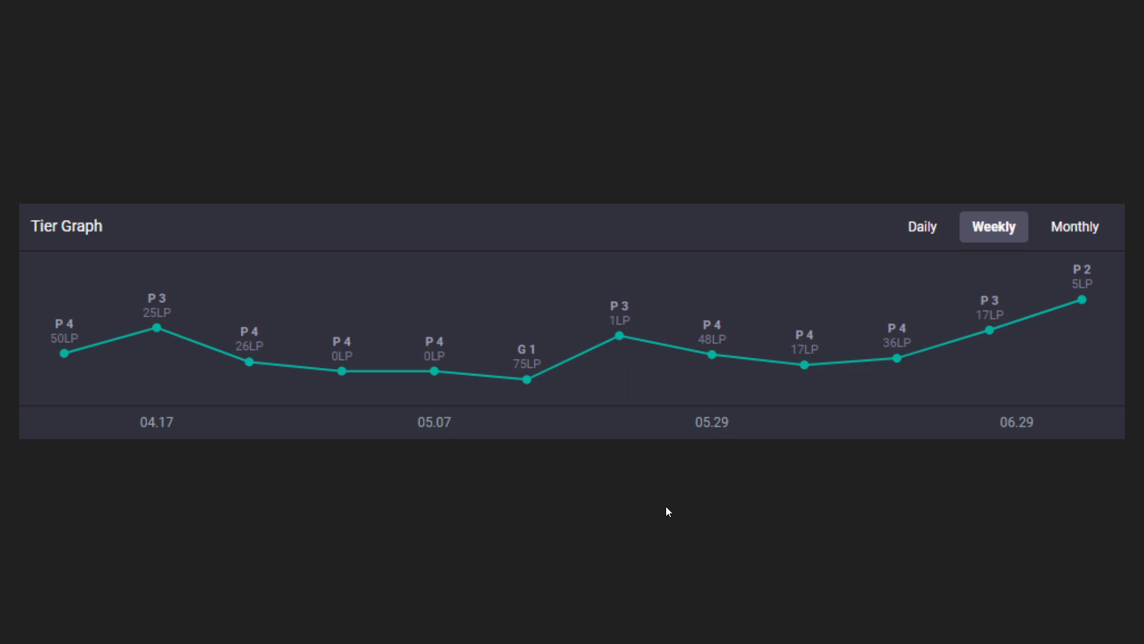
{"action": "mouse_move", "coordinate": [658, 515]}
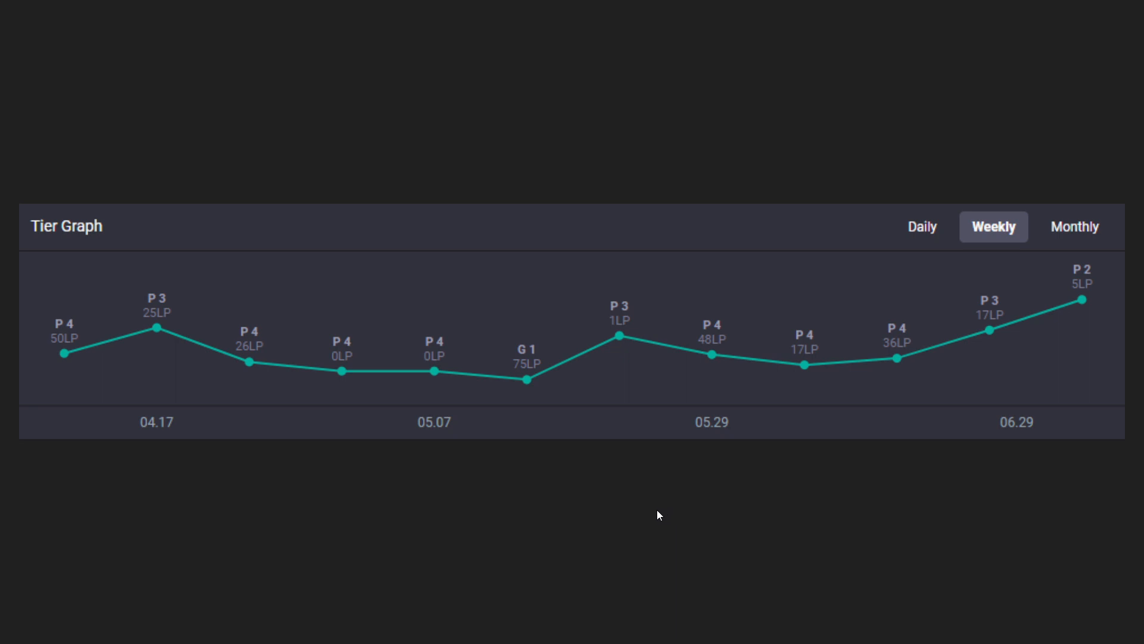
{"action": "mouse_move", "coordinate": [419, 430]}
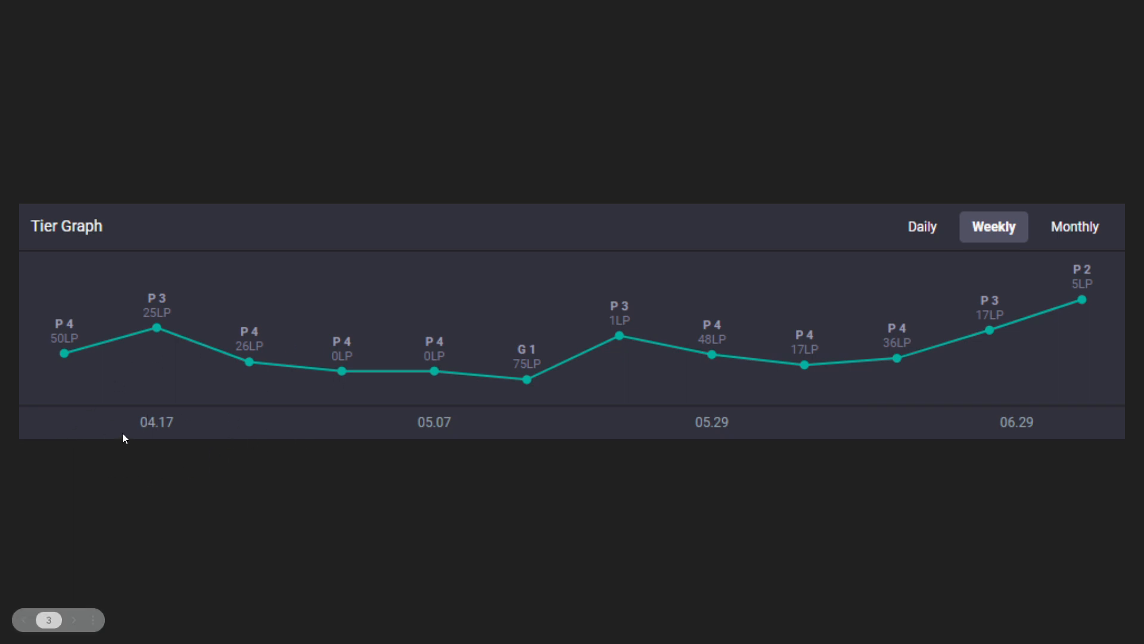
{"action": "mouse_move", "coordinate": [187, 418]}
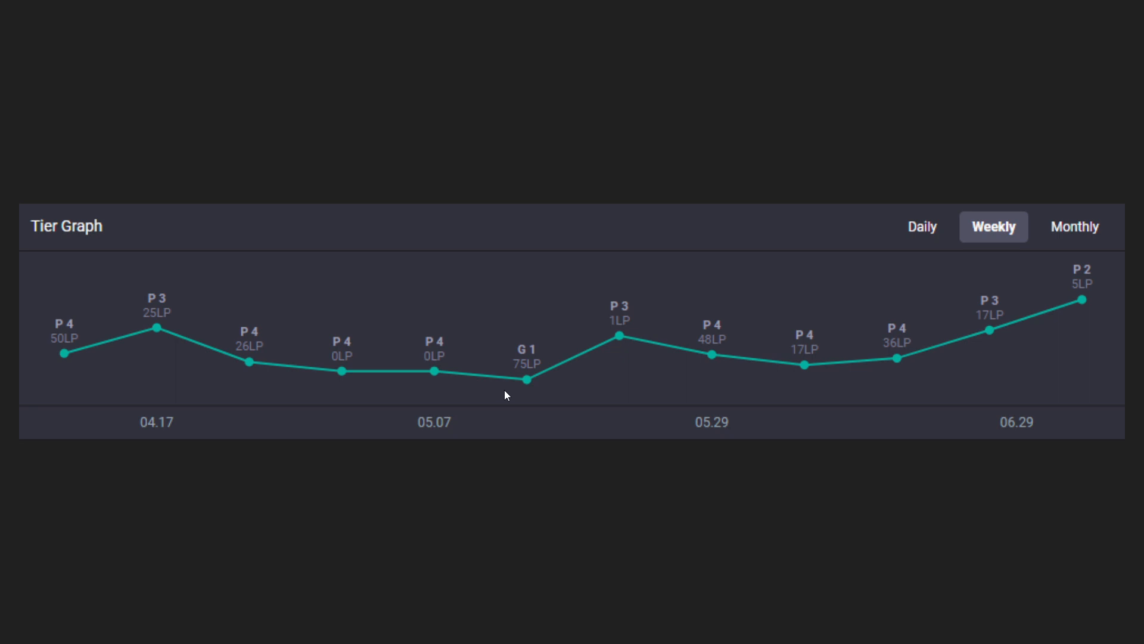
{"action": "mouse_move", "coordinate": [503, 398]}
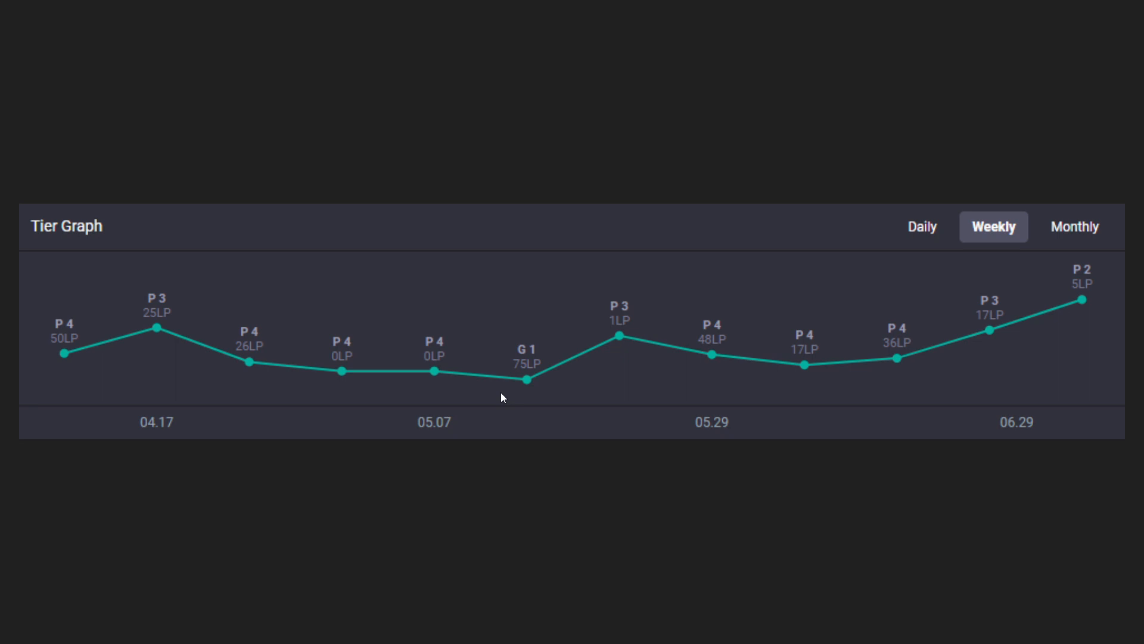
{"action": "mouse_move", "coordinate": [319, 405]}
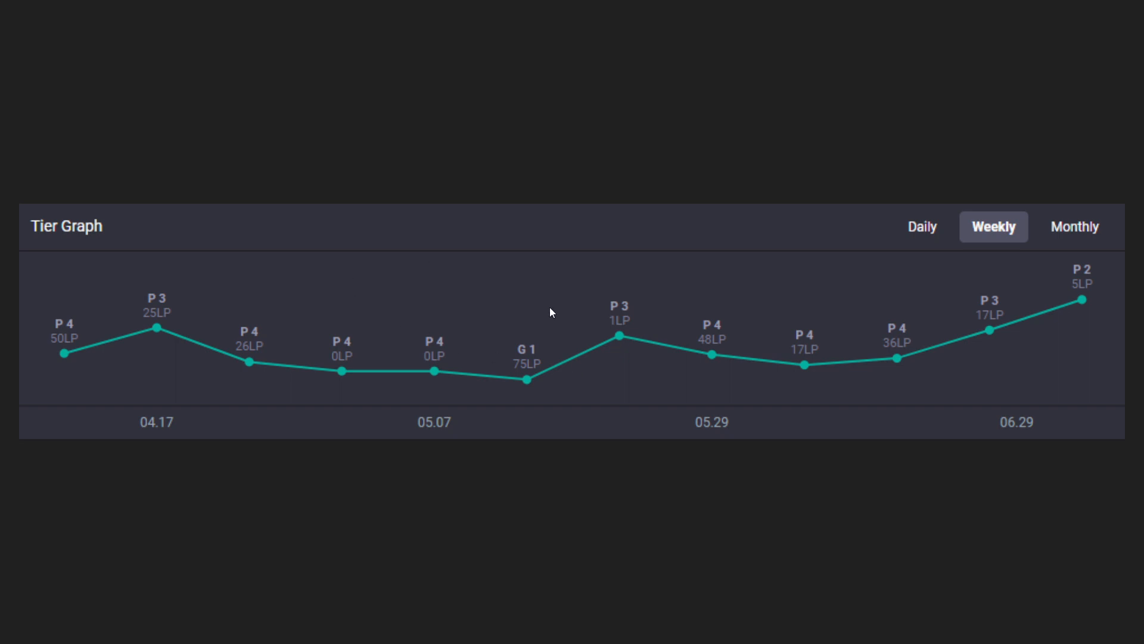
{"action": "mouse_move", "coordinate": [453, 406]}
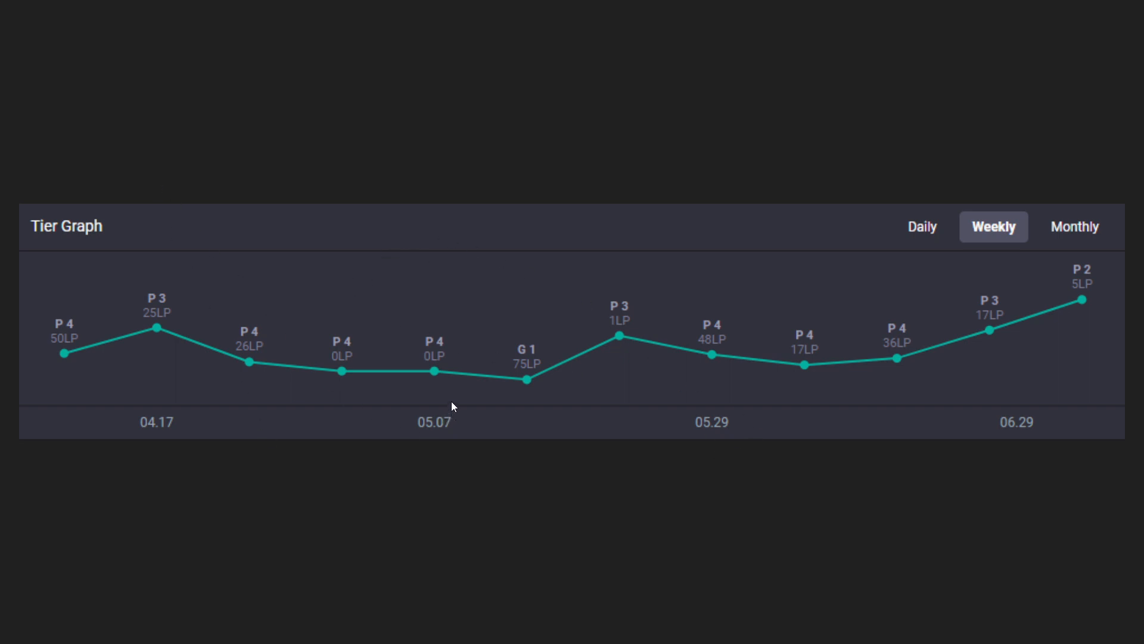
{"action": "mouse_move", "coordinate": [435, 398]}
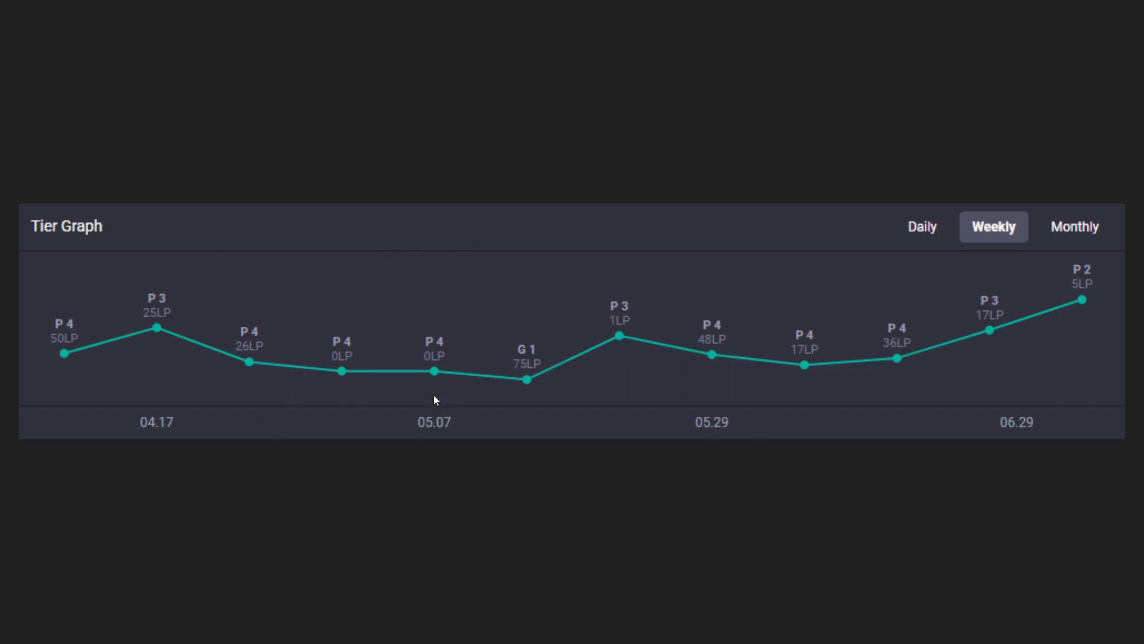
{"action": "mouse_move", "coordinate": [598, 355]}
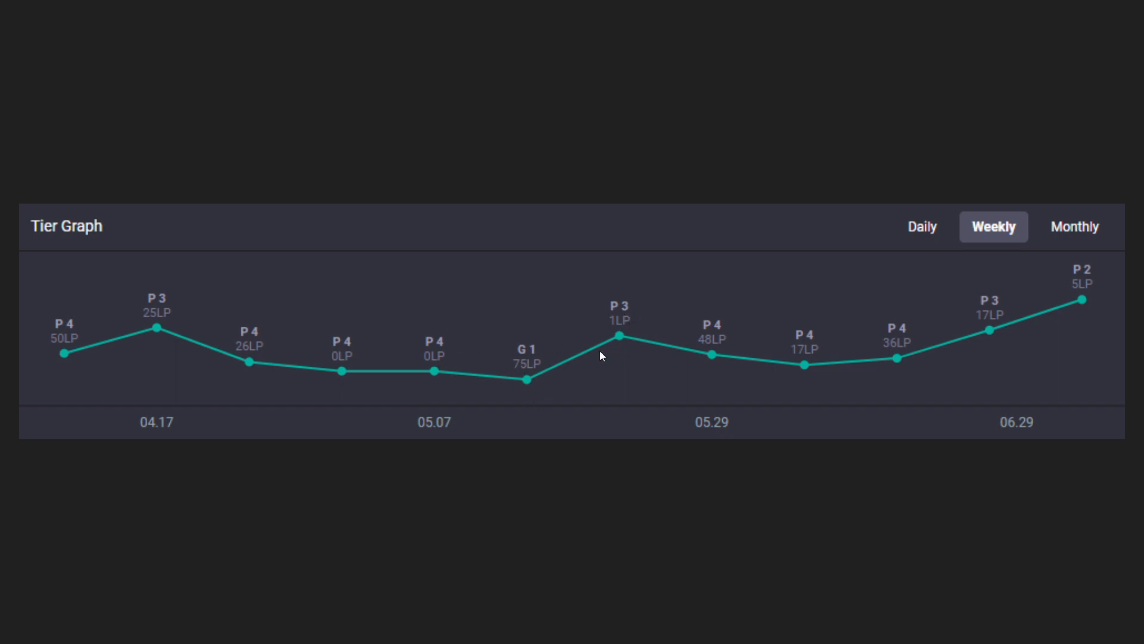
{"action": "mouse_move", "coordinate": [572, 455]}
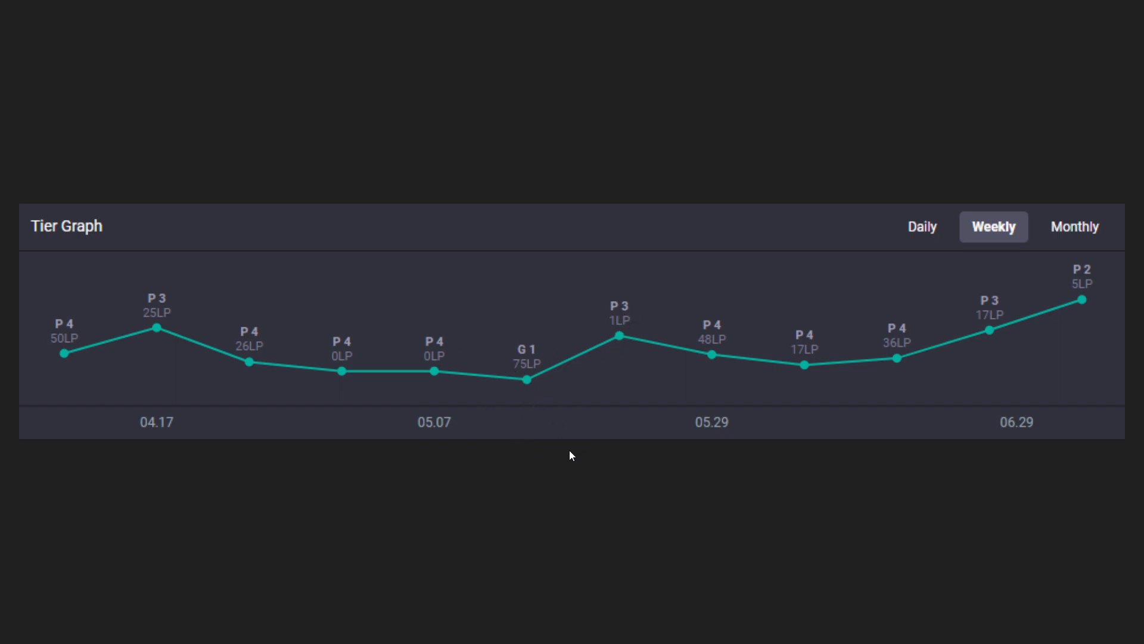
{"action": "mouse_move", "coordinate": [1044, 279]}
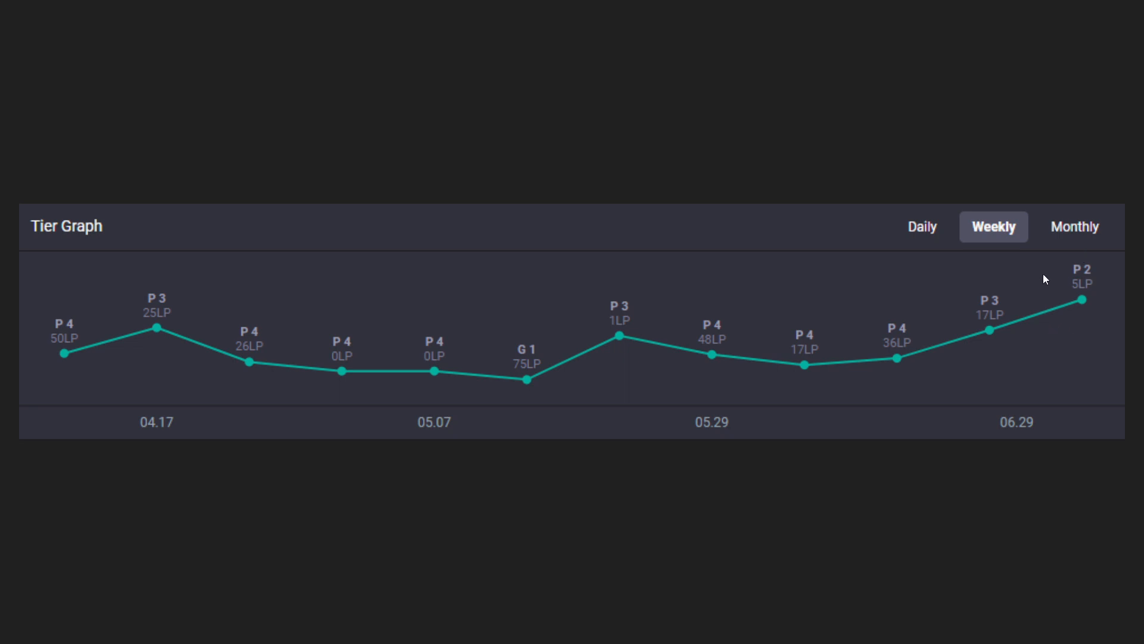
{"action": "mouse_move", "coordinate": [1064, 324]}
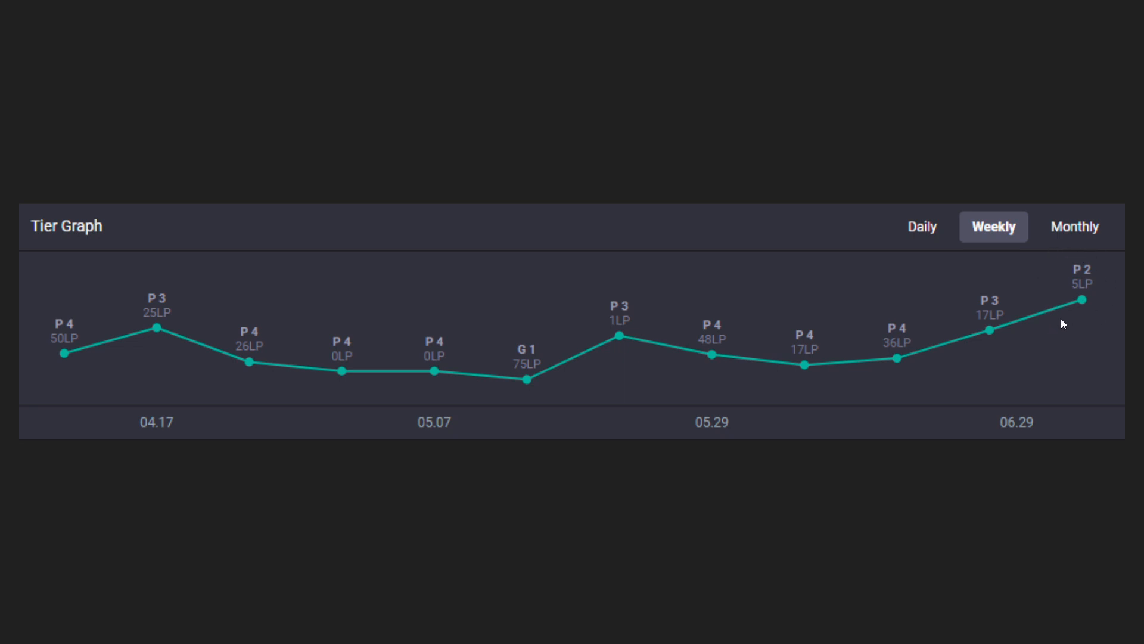
{"action": "mouse_move", "coordinate": [496, 305]}
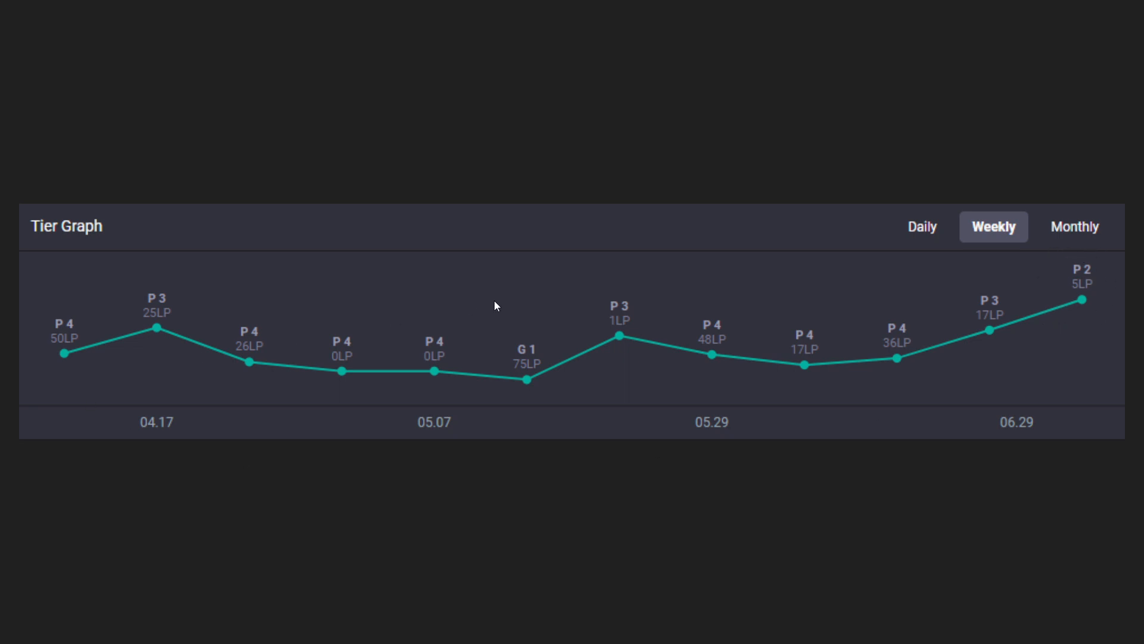
{"action": "mouse_move", "coordinate": [518, 481]}
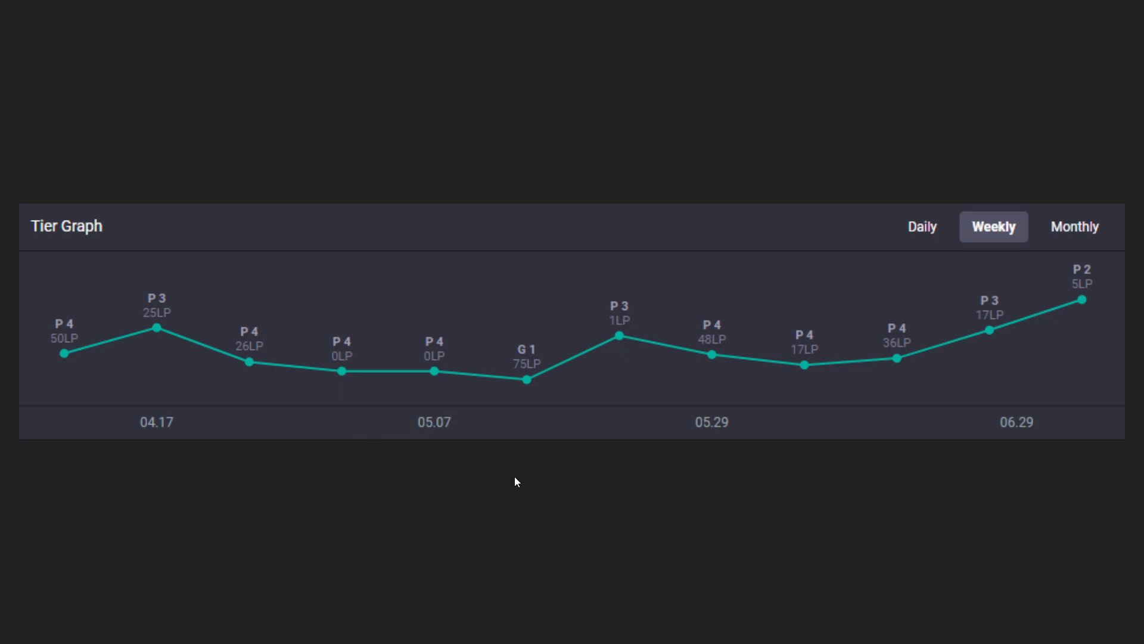
{"action": "left_click", "coordinate": [1075, 227]}
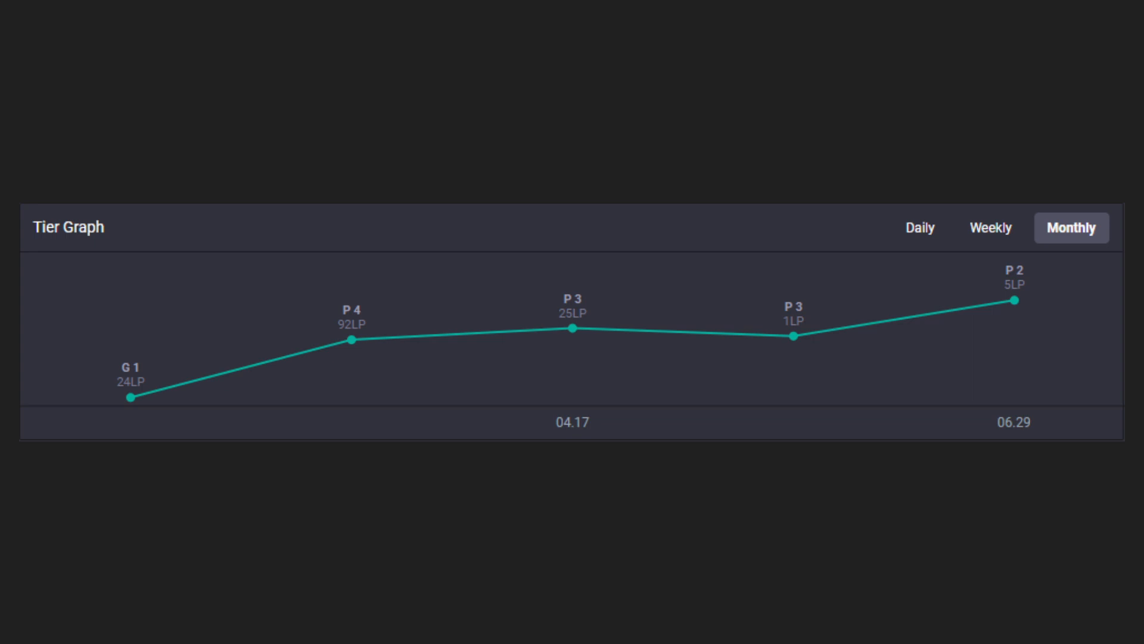
{"action": "left_click", "coordinate": [994, 226]}
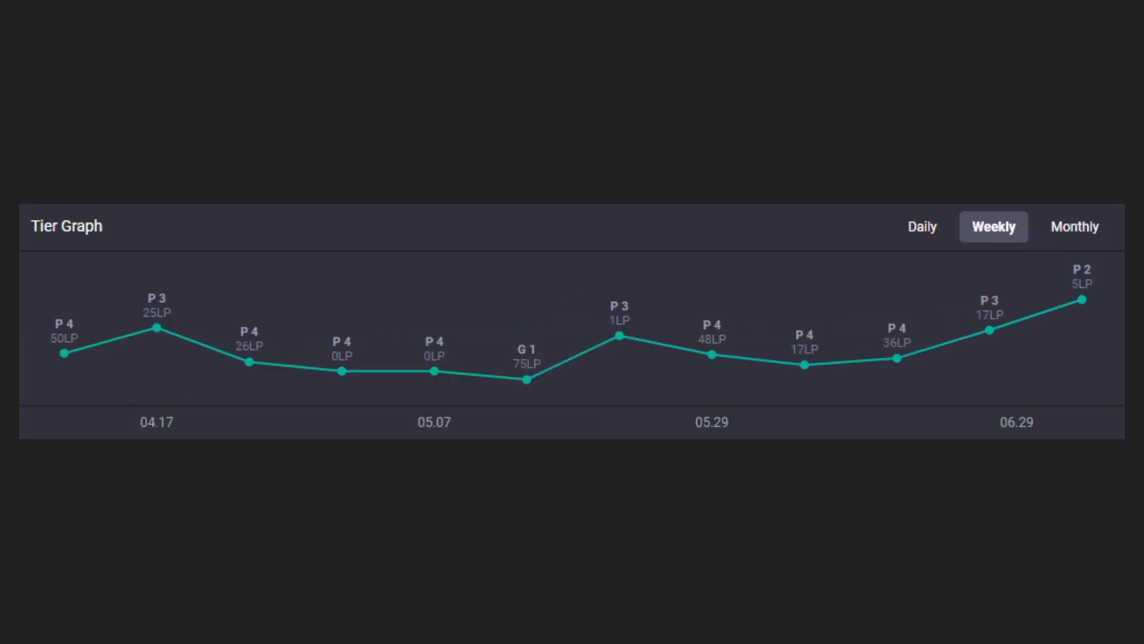
{"action": "mouse_move", "coordinate": [305, 291]}
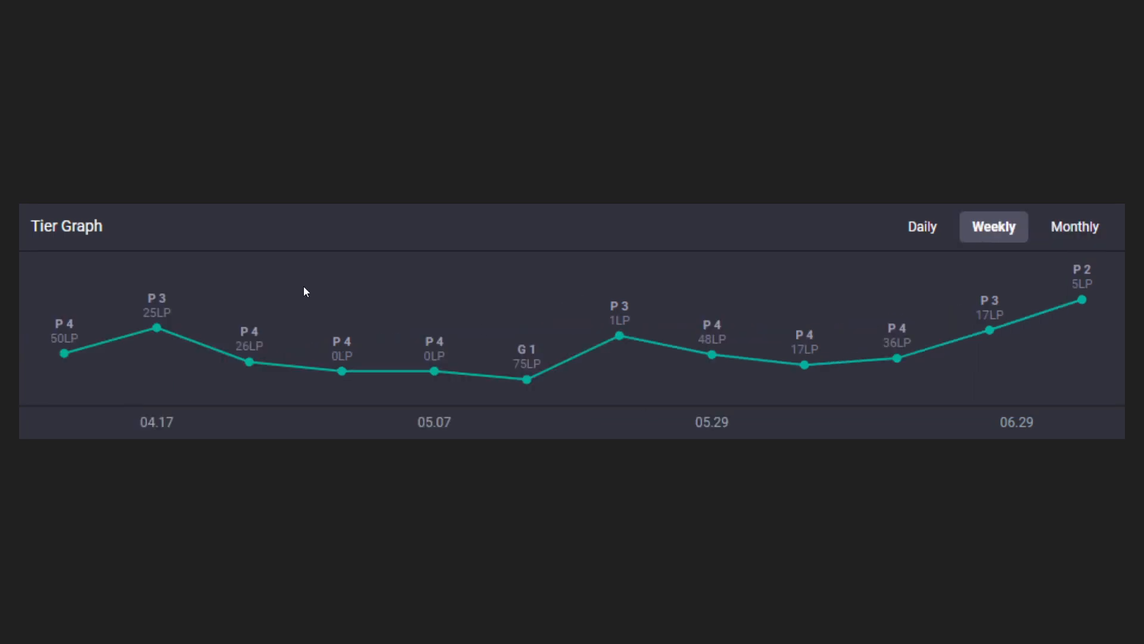
{"action": "mouse_move", "coordinate": [1081, 274]}
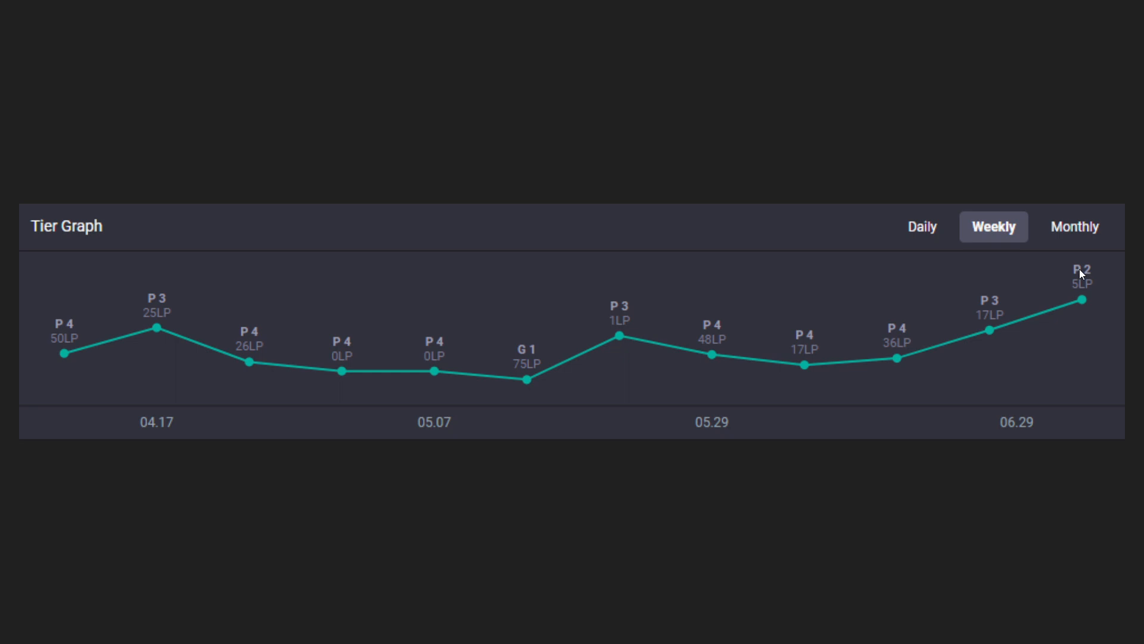
{"action": "mouse_move", "coordinate": [449, 393]}
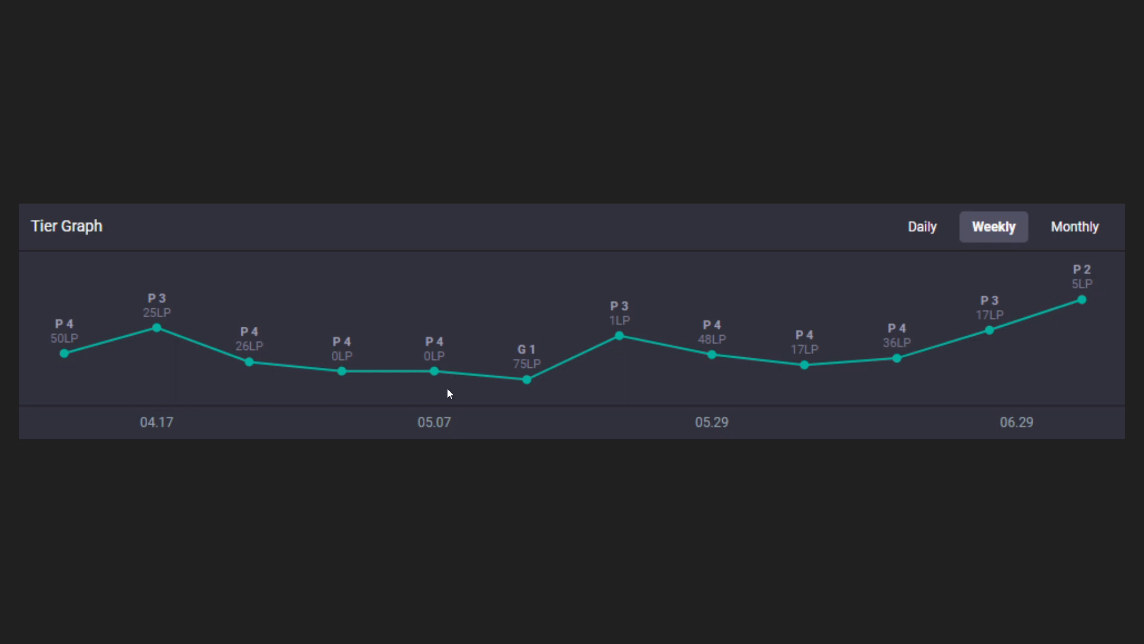
{"action": "mouse_move", "coordinate": [552, 427]}
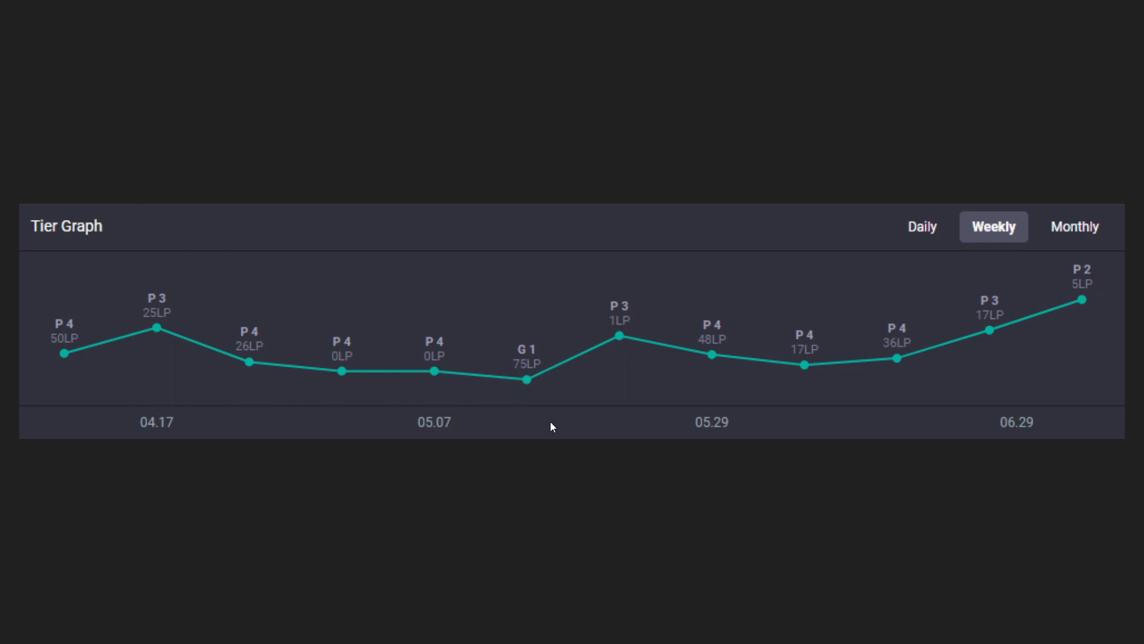
{"action": "mouse_move", "coordinate": [546, 400]}
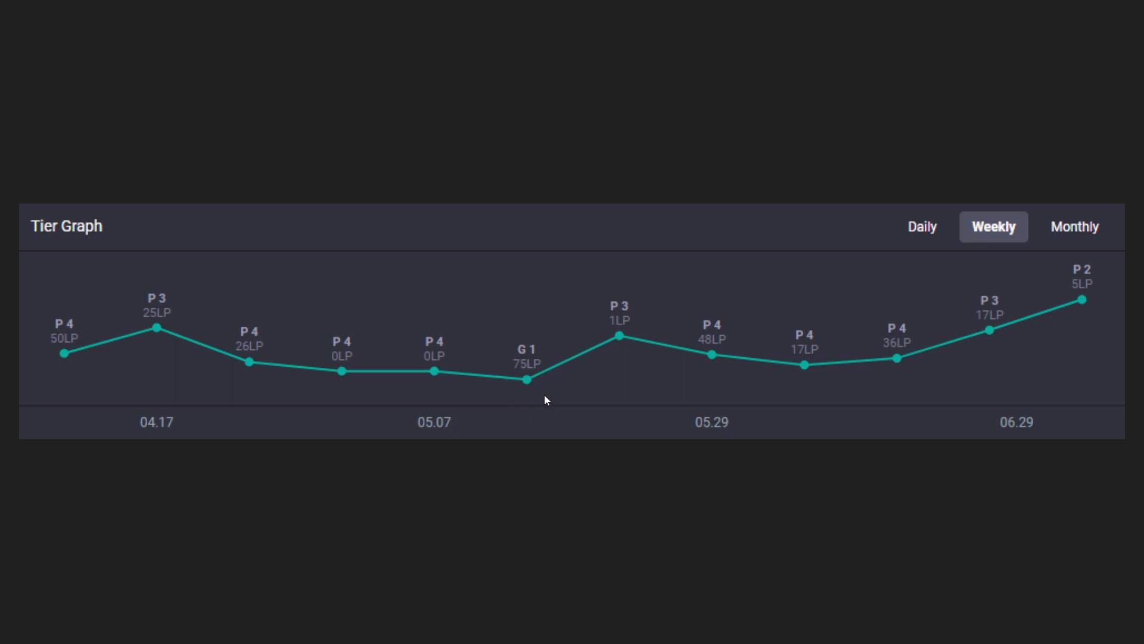
{"action": "mouse_move", "coordinate": [651, 370]}
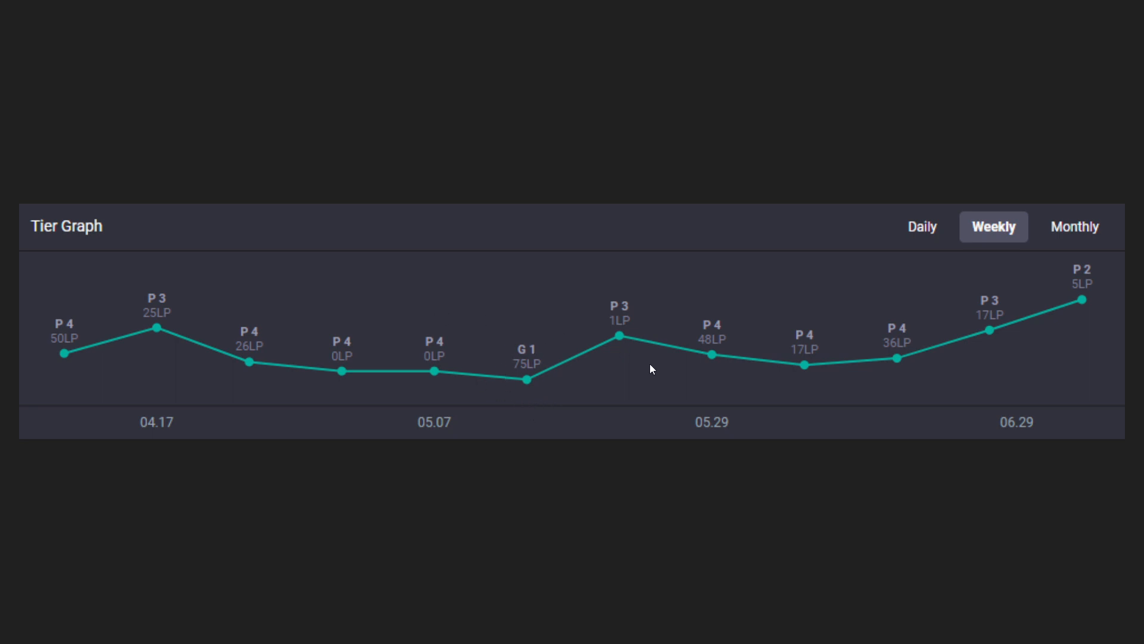
{"action": "mouse_move", "coordinate": [376, 422]}
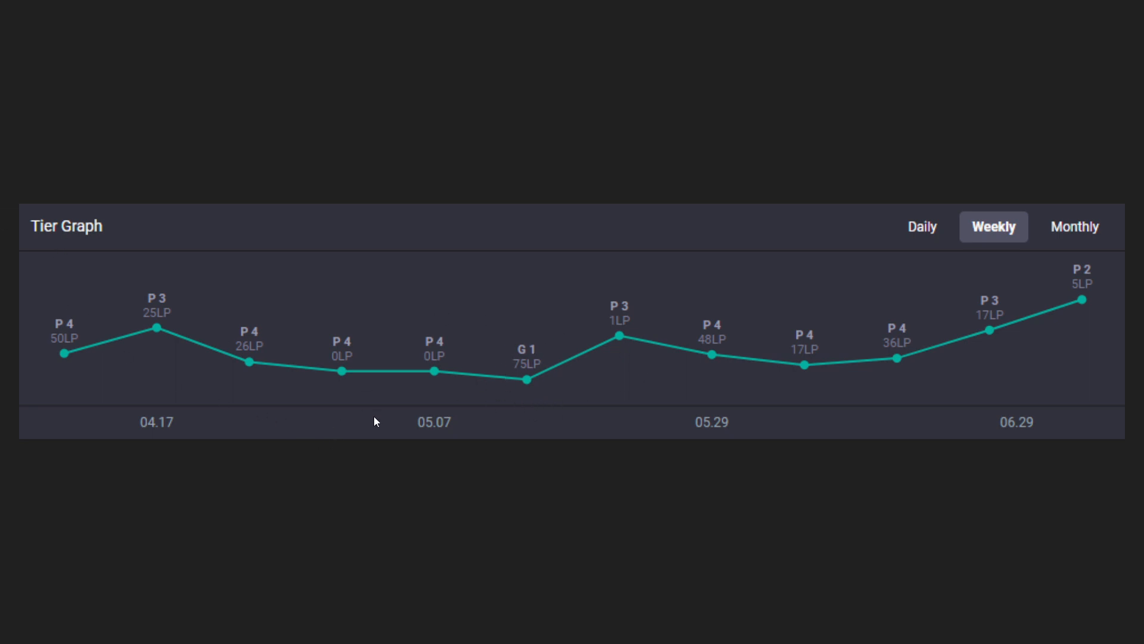
{"action": "left_click", "coordinate": [1074, 227]}
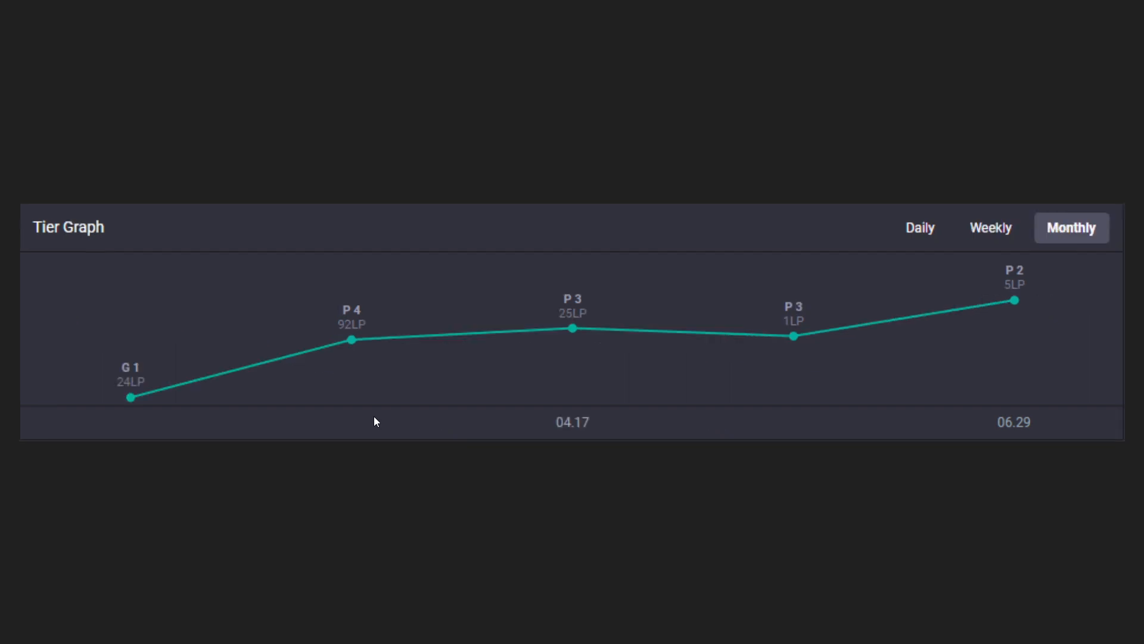
{"action": "left_click", "coordinate": [991, 226]}
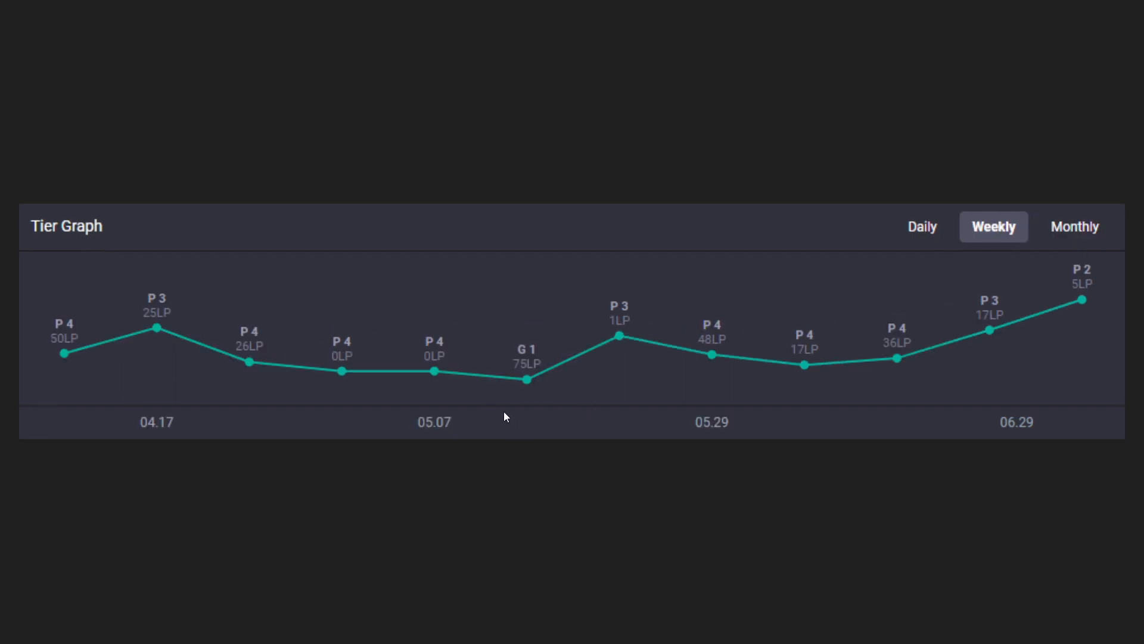
{"action": "mouse_move", "coordinate": [534, 307]}
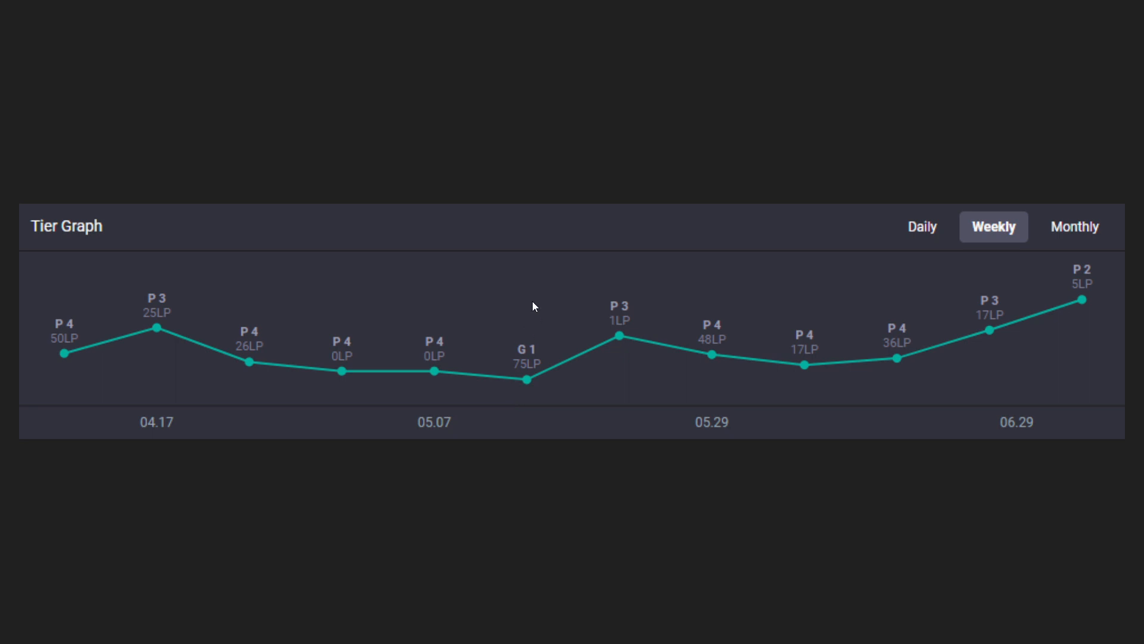
{"action": "mouse_move", "coordinate": [605, 303]}
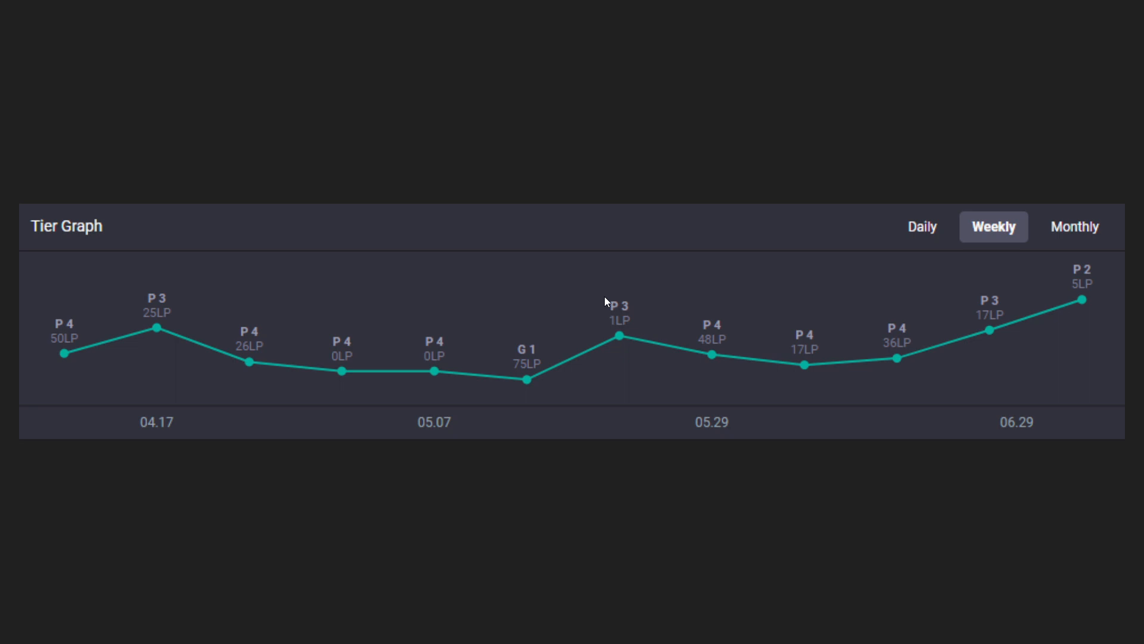
{"action": "mouse_move", "coordinate": [100, 263]}
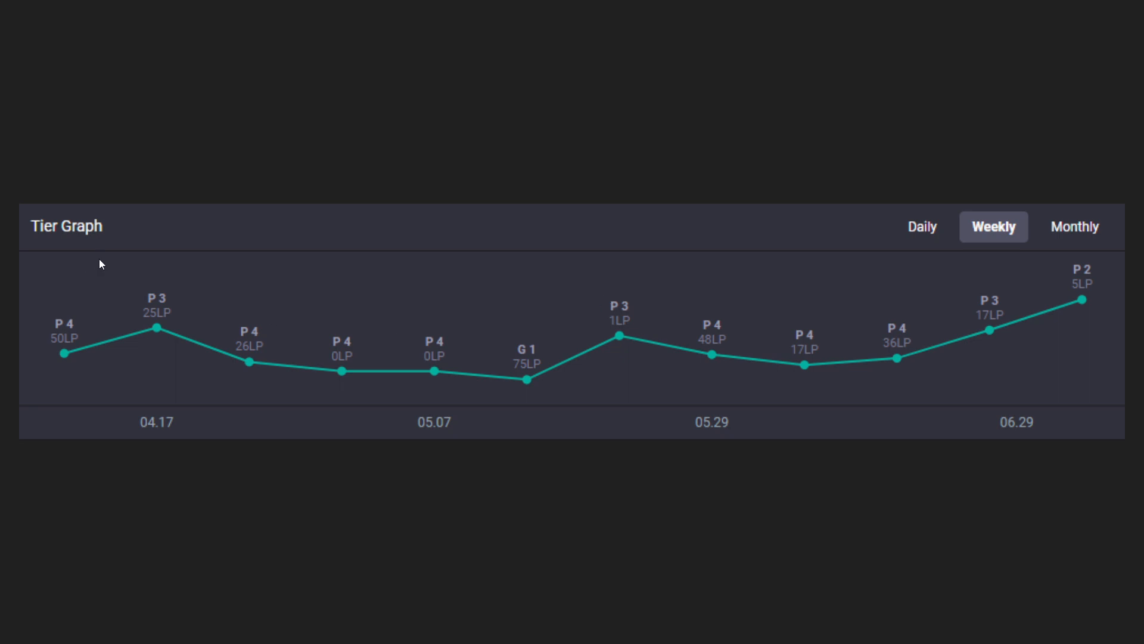
{"action": "mouse_move", "coordinate": [724, 386]}
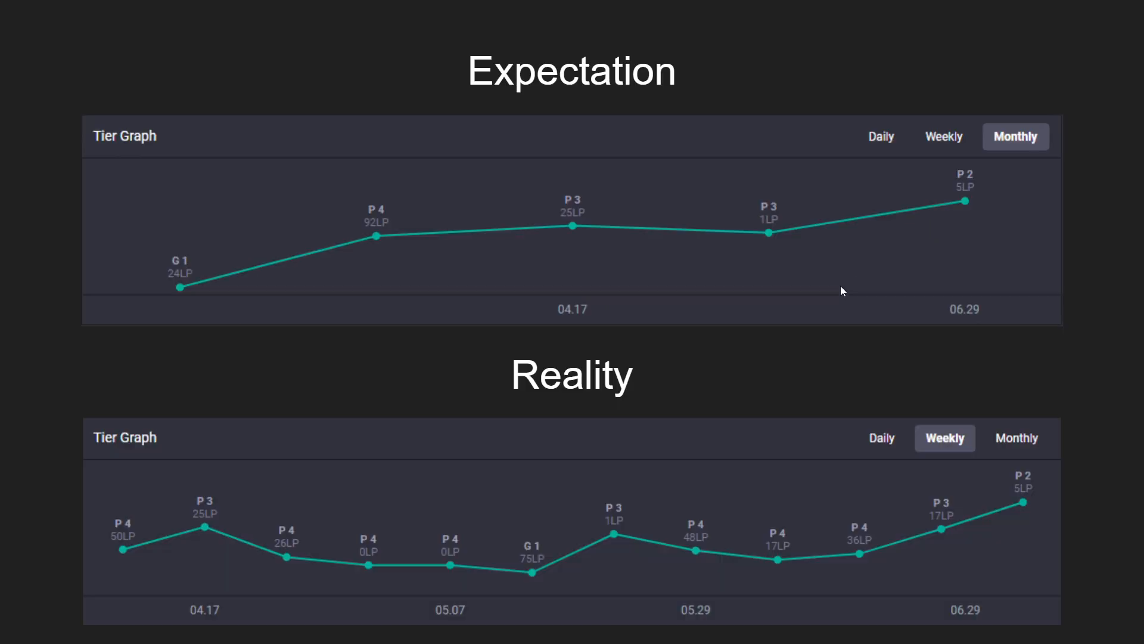
{"action": "mouse_move", "coordinate": [310, 15]}
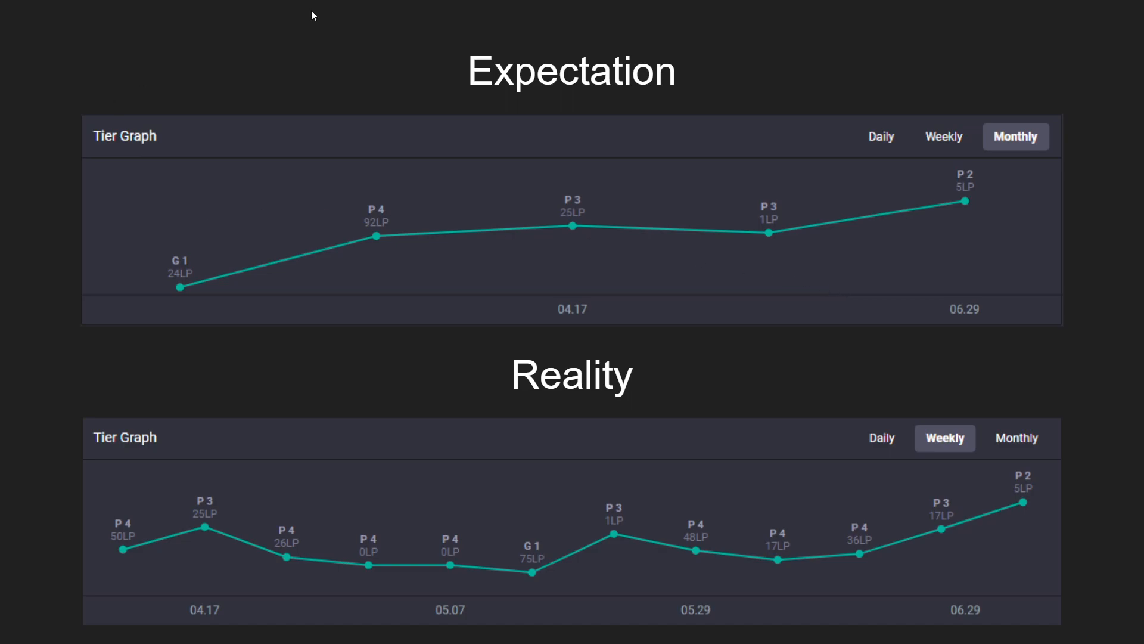
{"action": "mouse_move", "coordinate": [620, 395]}
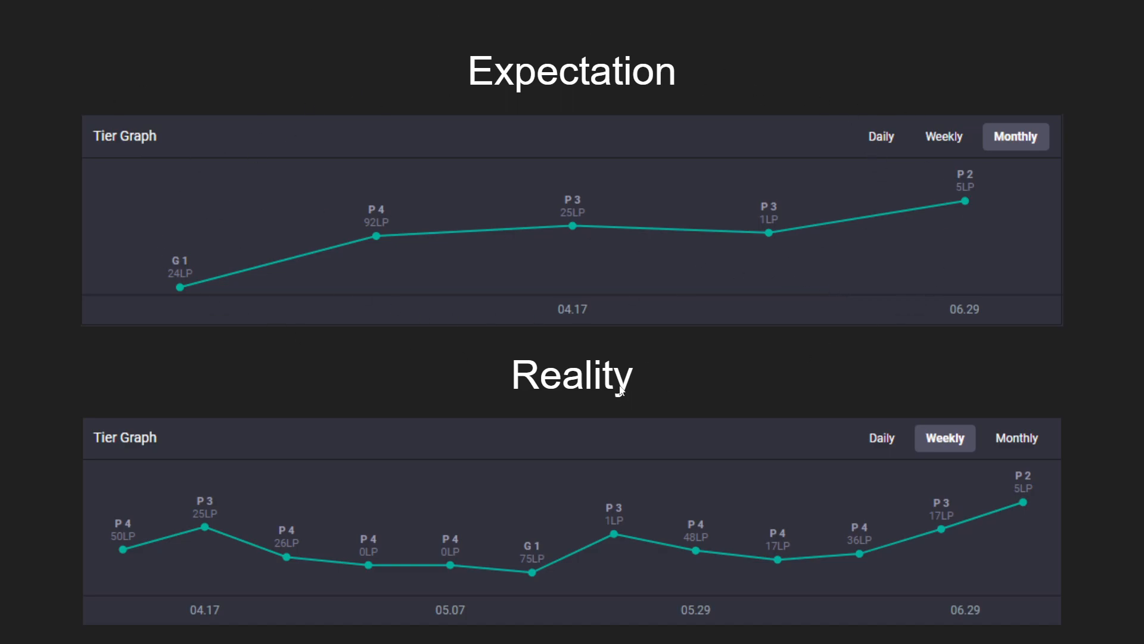
{"action": "mouse_move", "coordinate": [297, 336]}
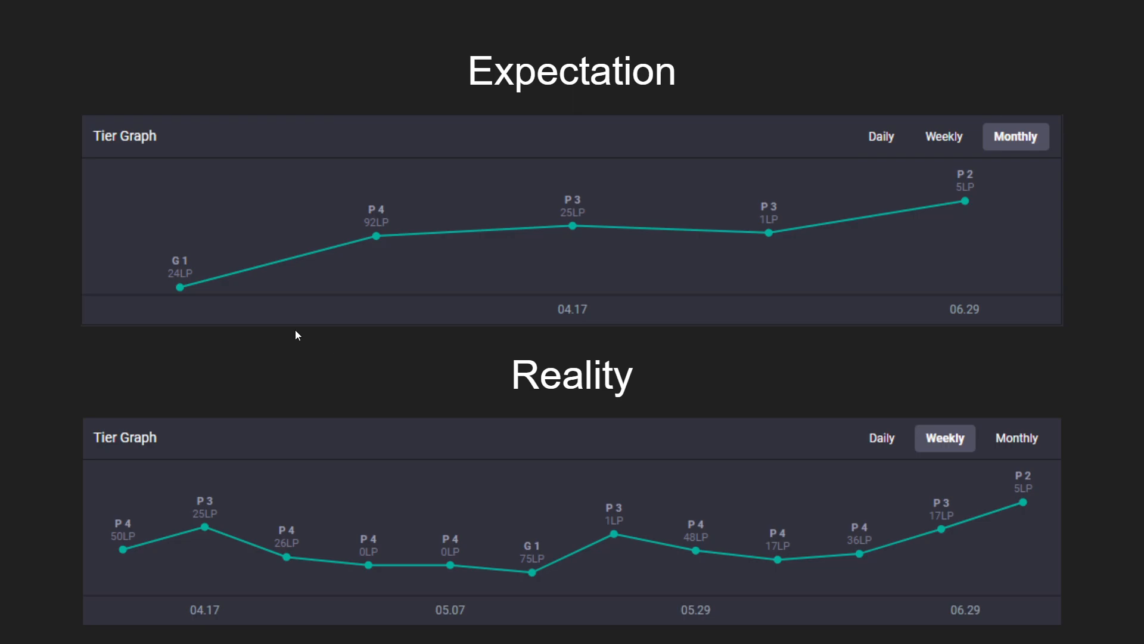